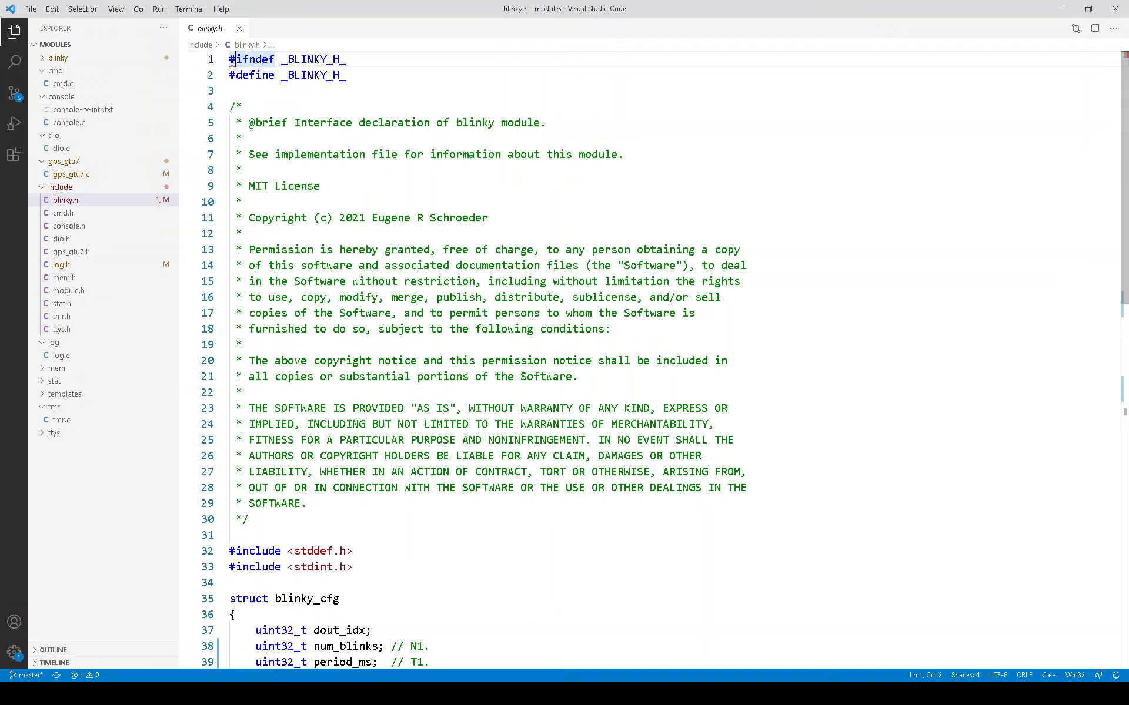
- Review the blinky_state struct, highlighting its state field and cfg member
scroll("down", 3)
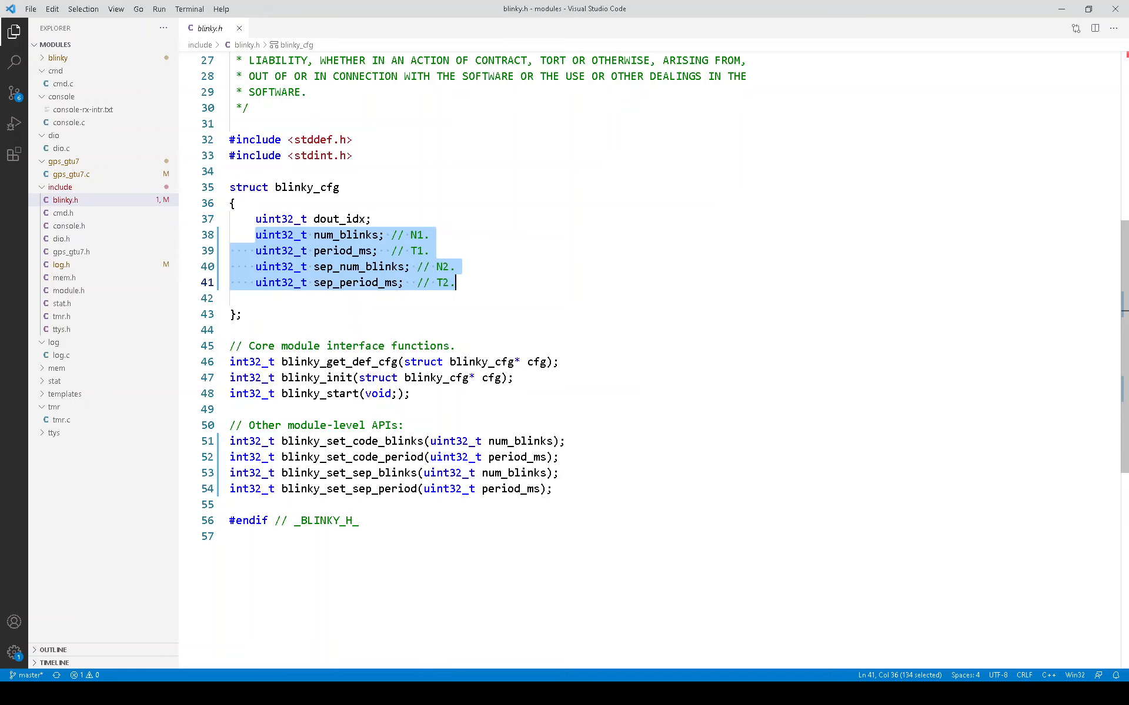
scroll("up", 3)
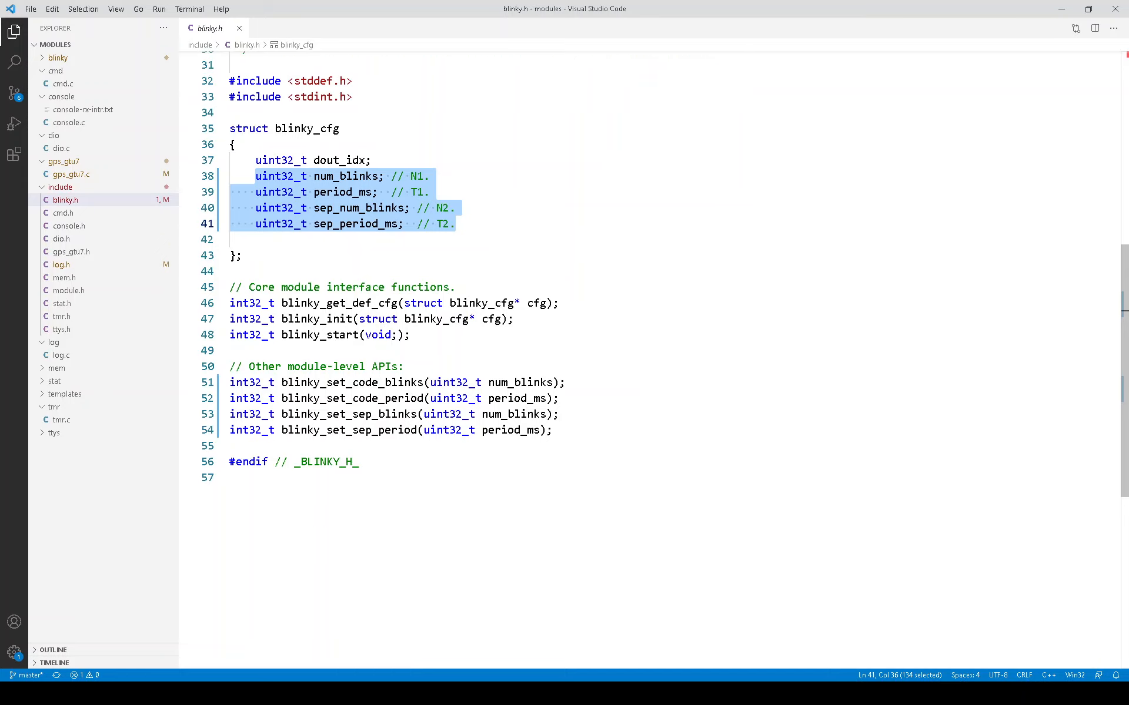
left_click(230, 304)
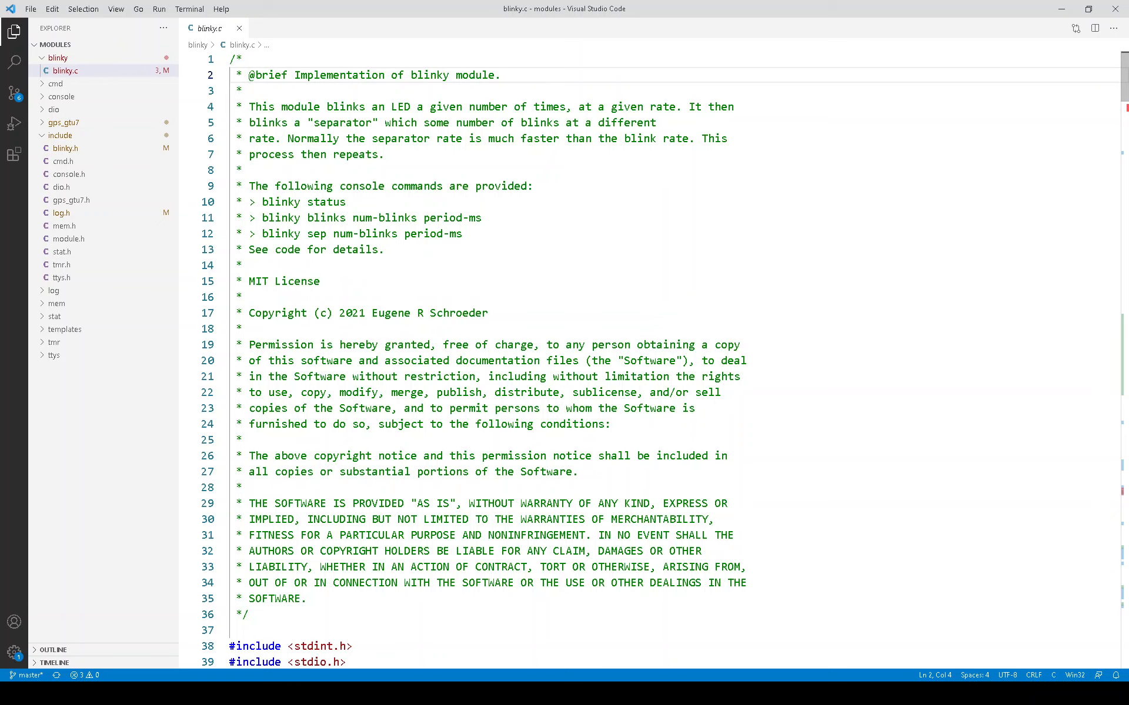
scroll("down", 3)
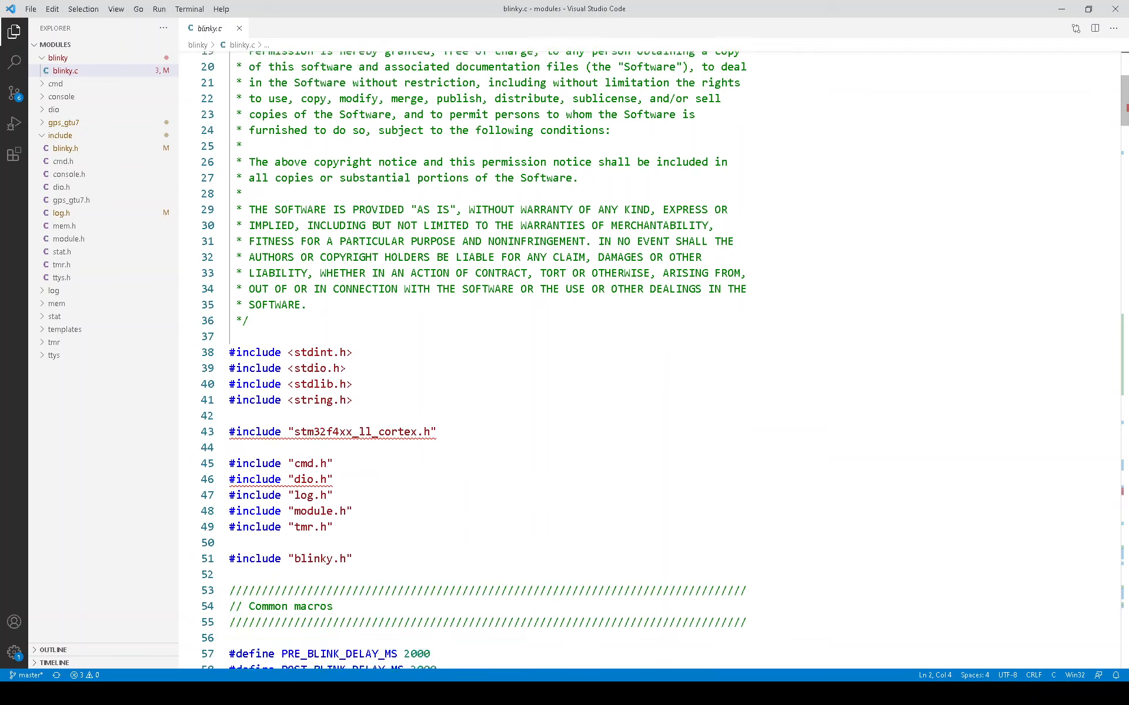
scroll("down", 3)
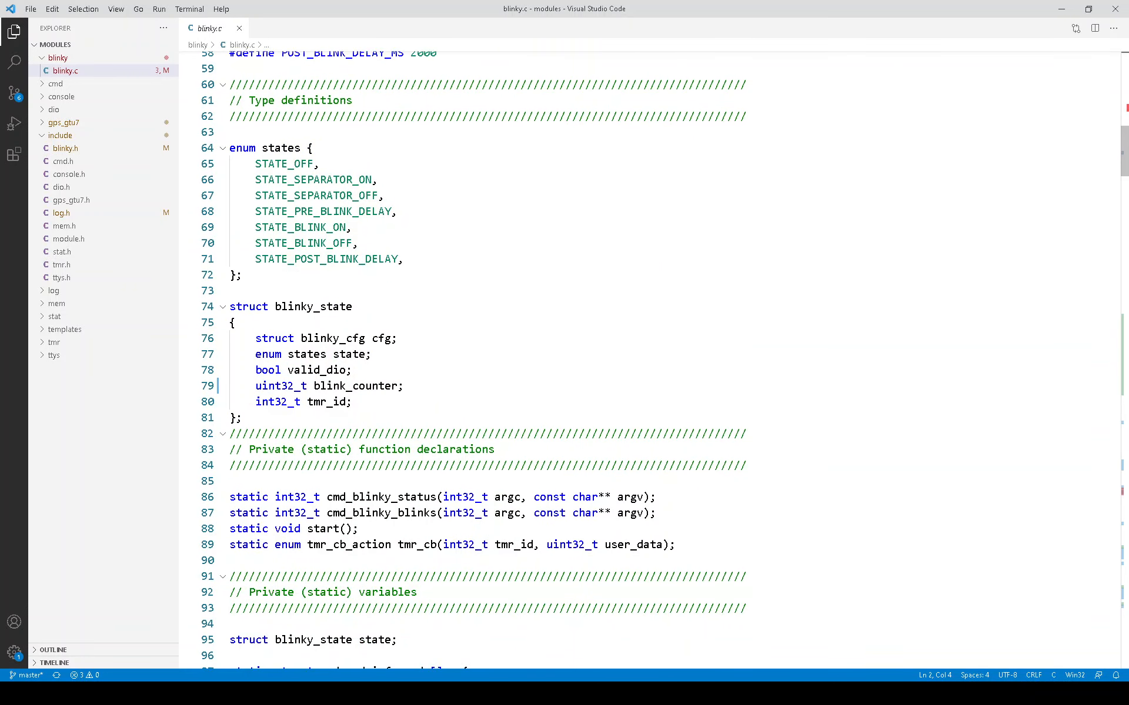
left_click(230, 147)
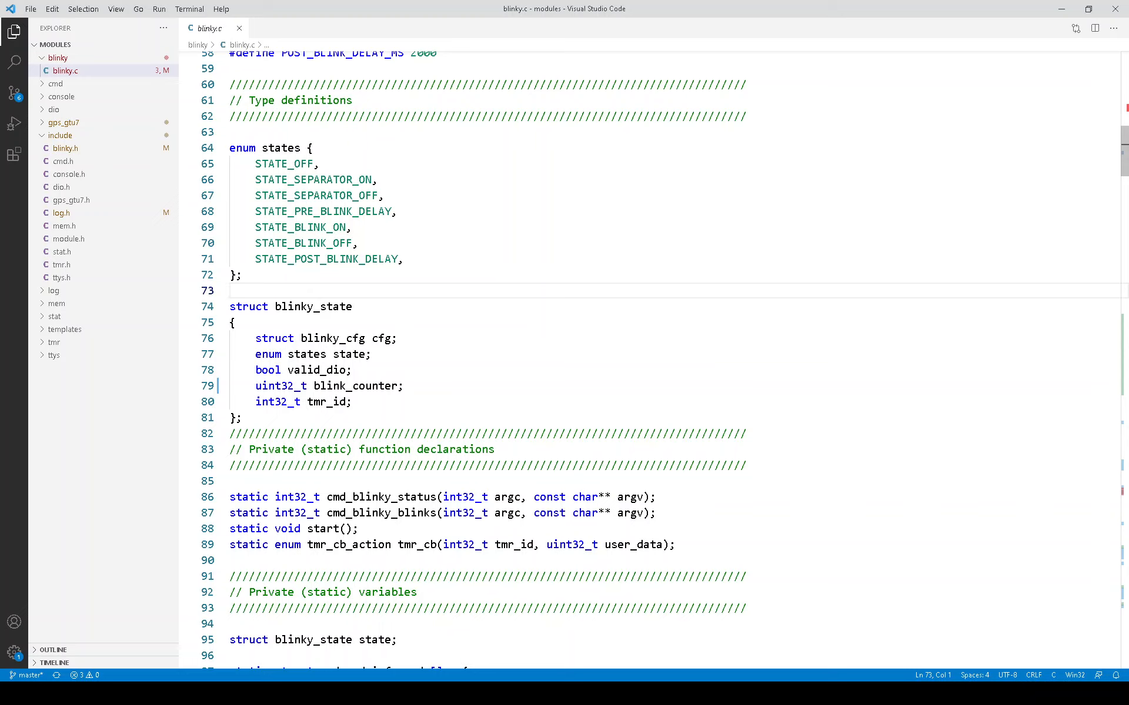
mouse_move(221, 308)
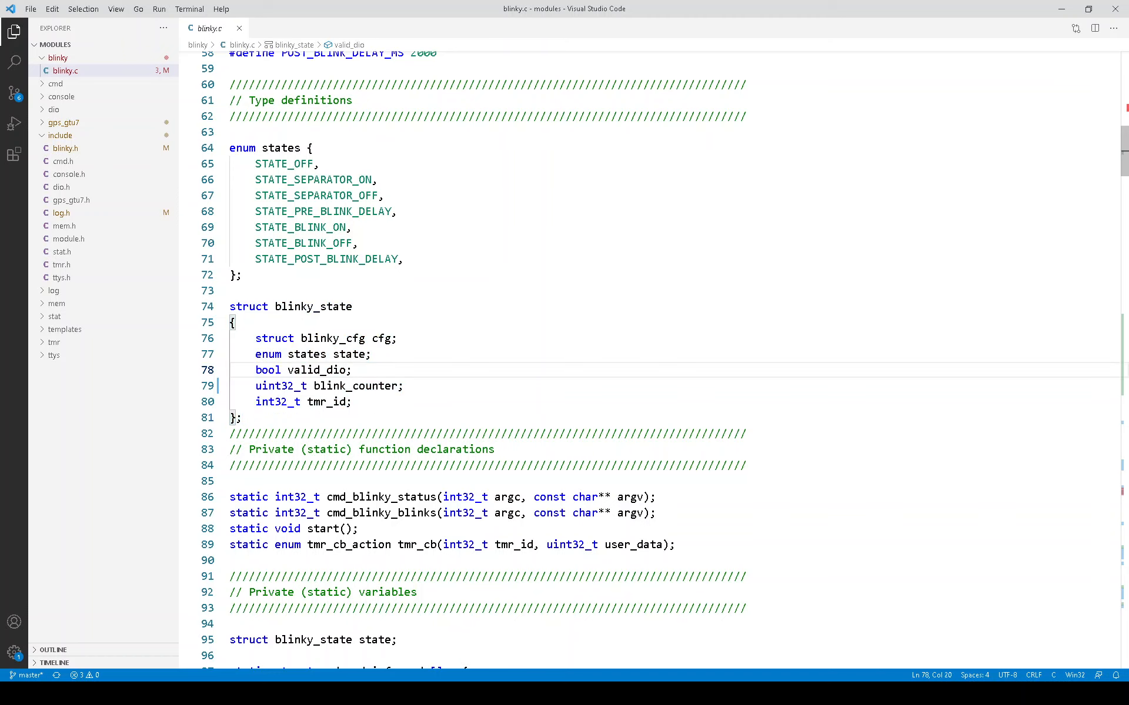
double_click(351, 354)
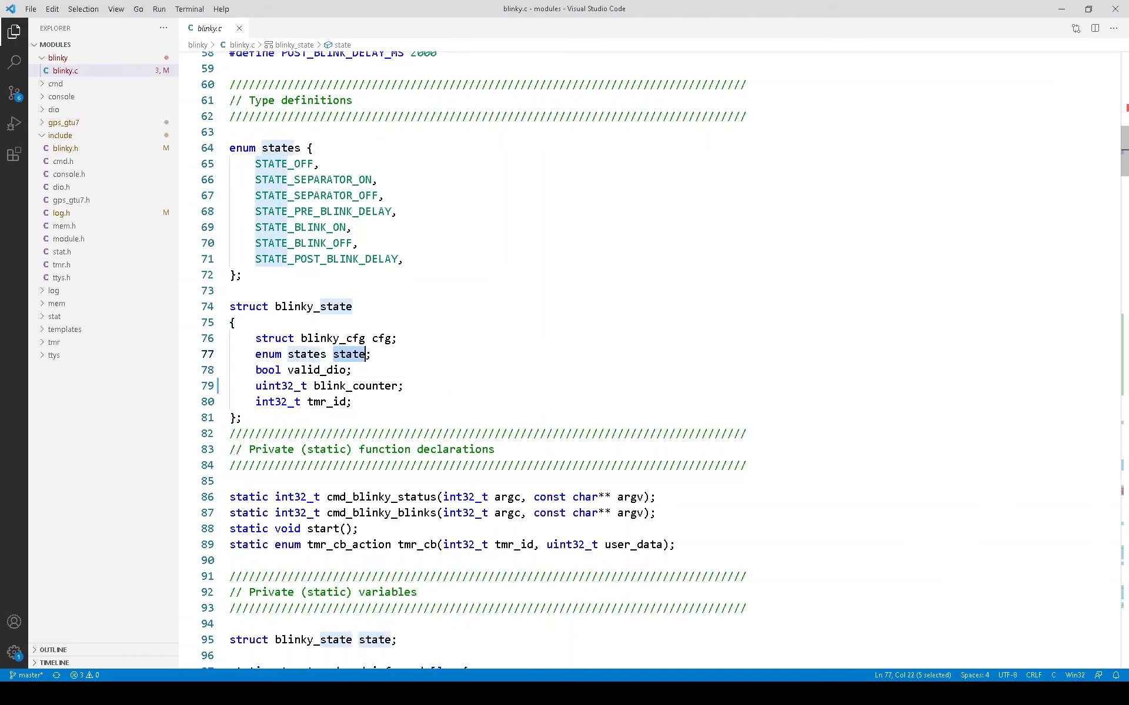
key("Shift+Right")
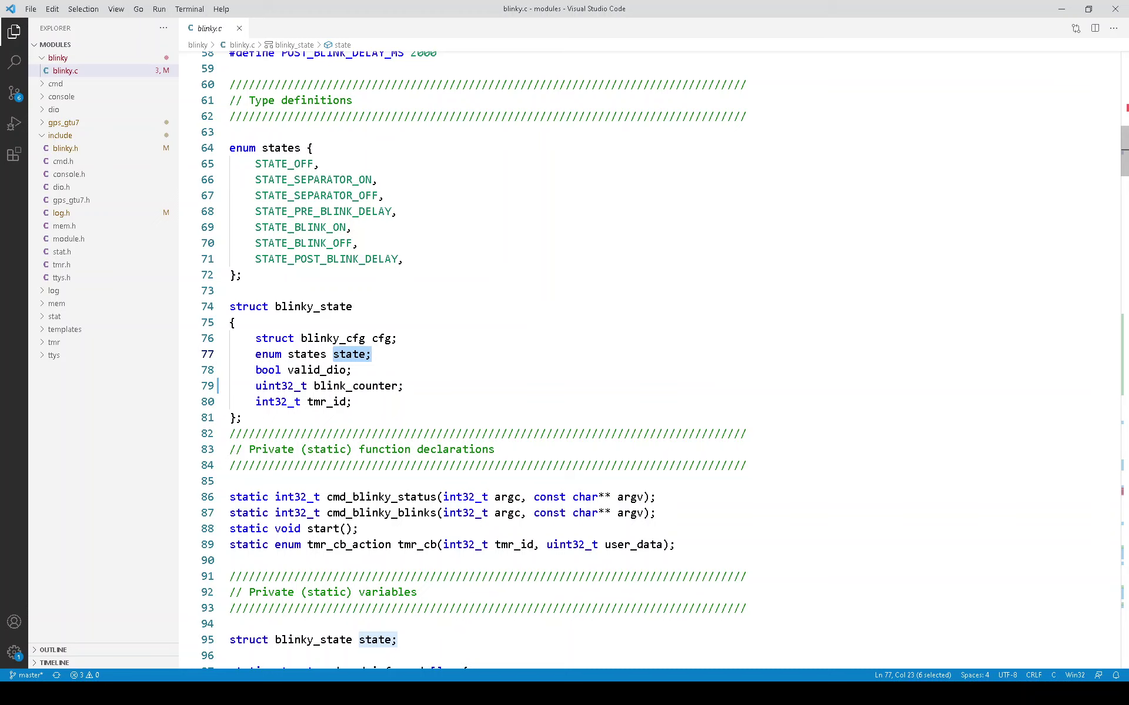
double_click(349, 385)
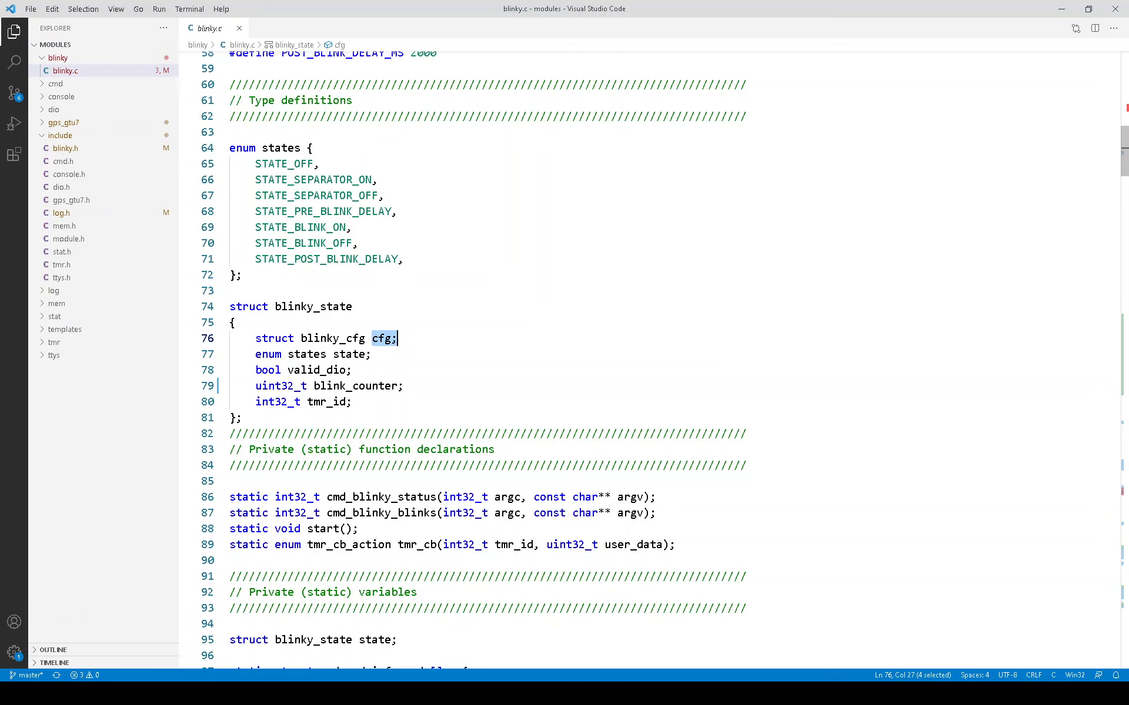
- Move down through the setter functions and highlight every call to start
scroll("down", 3)
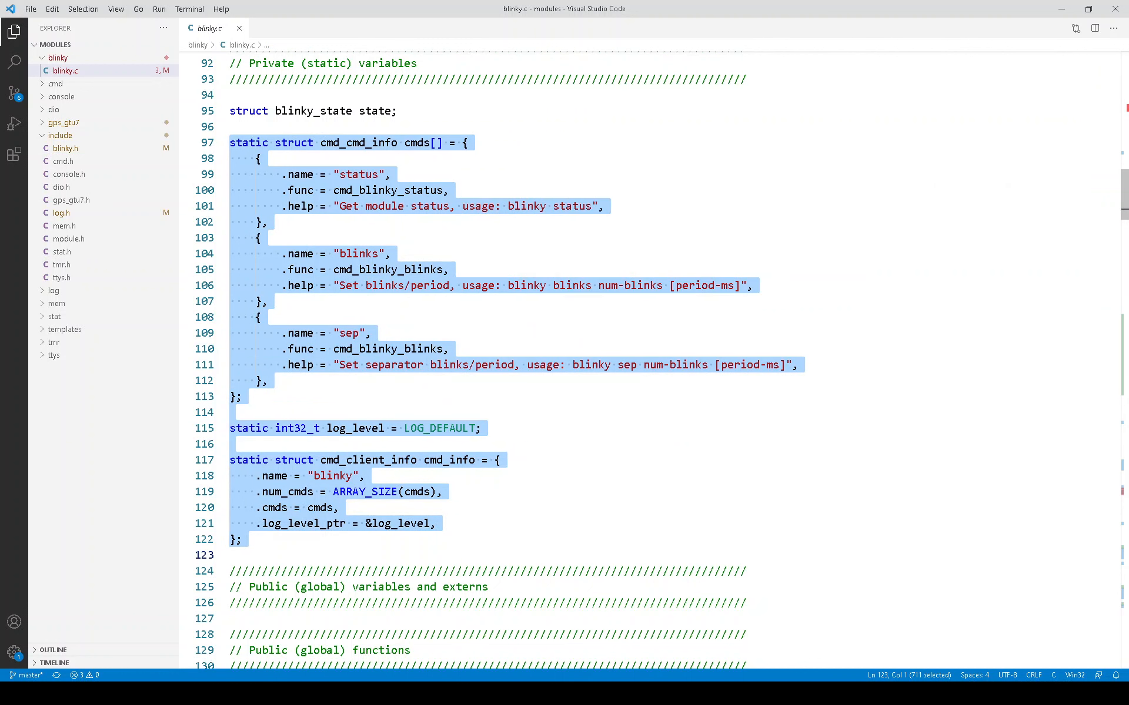
scroll("down", 3)
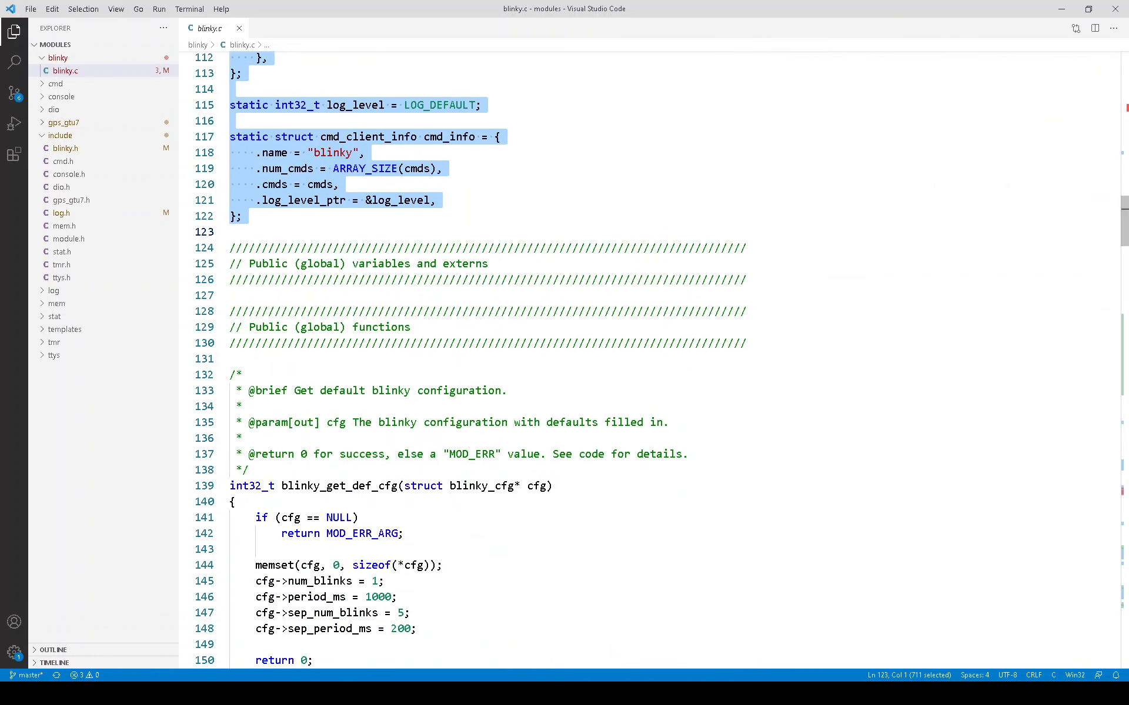
scroll("down", 3)
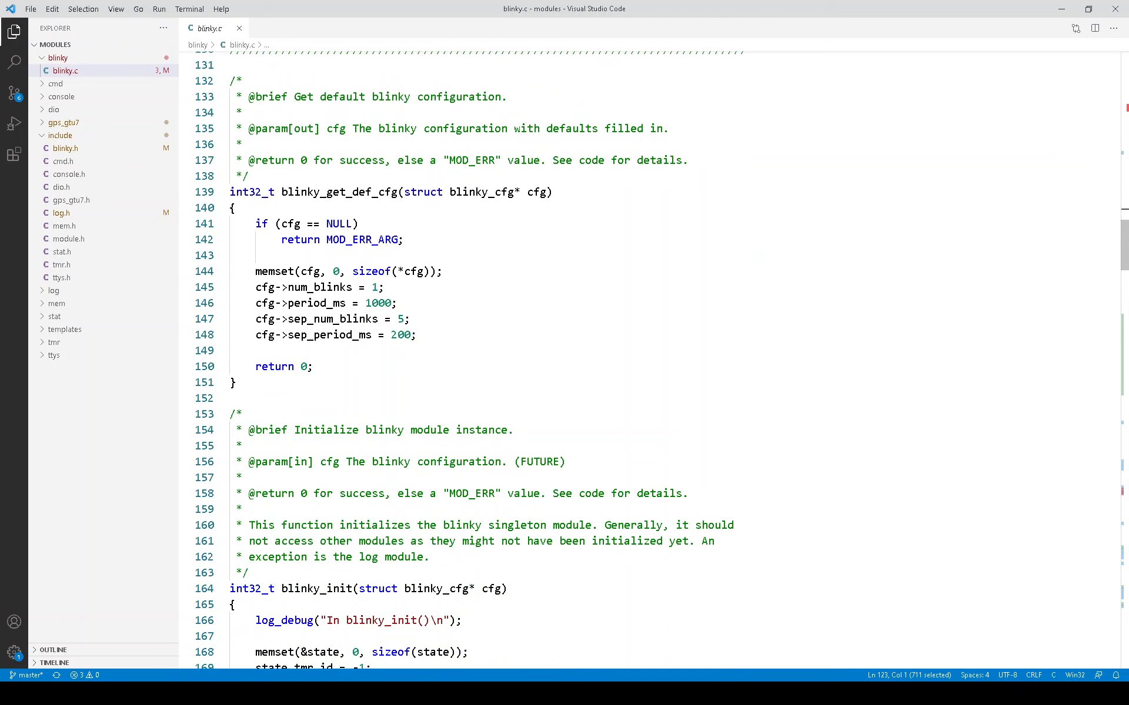
mouse_move(346, 192)
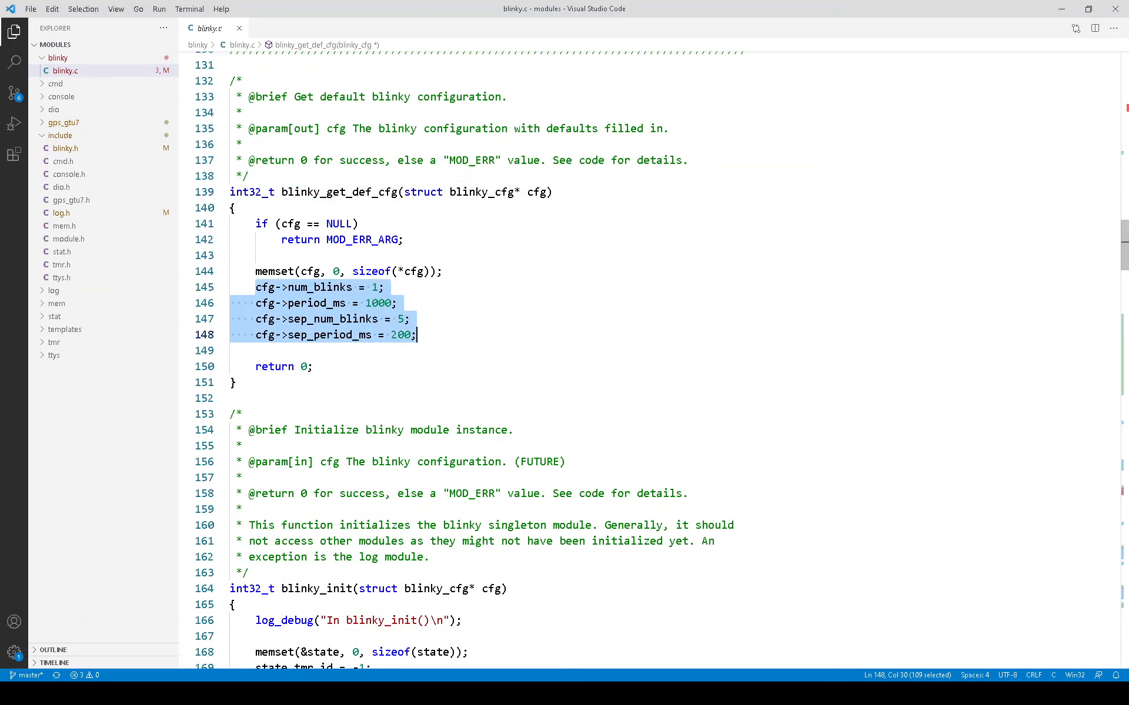
scroll("down", 3)
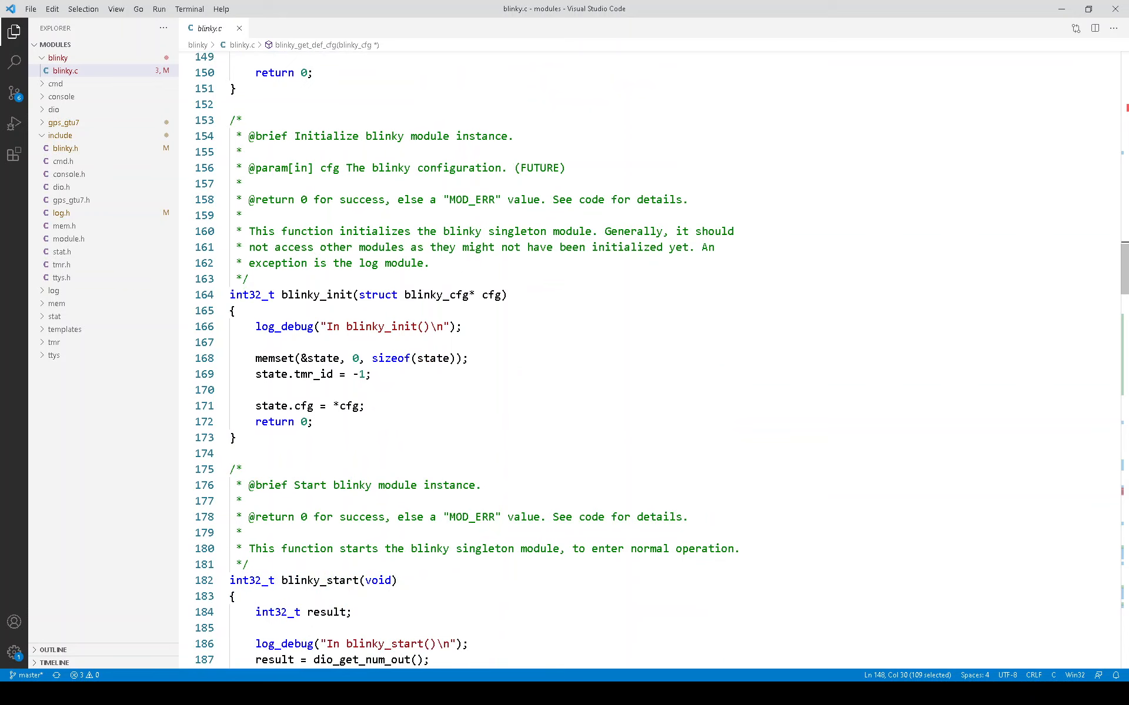
scroll("down", 3)
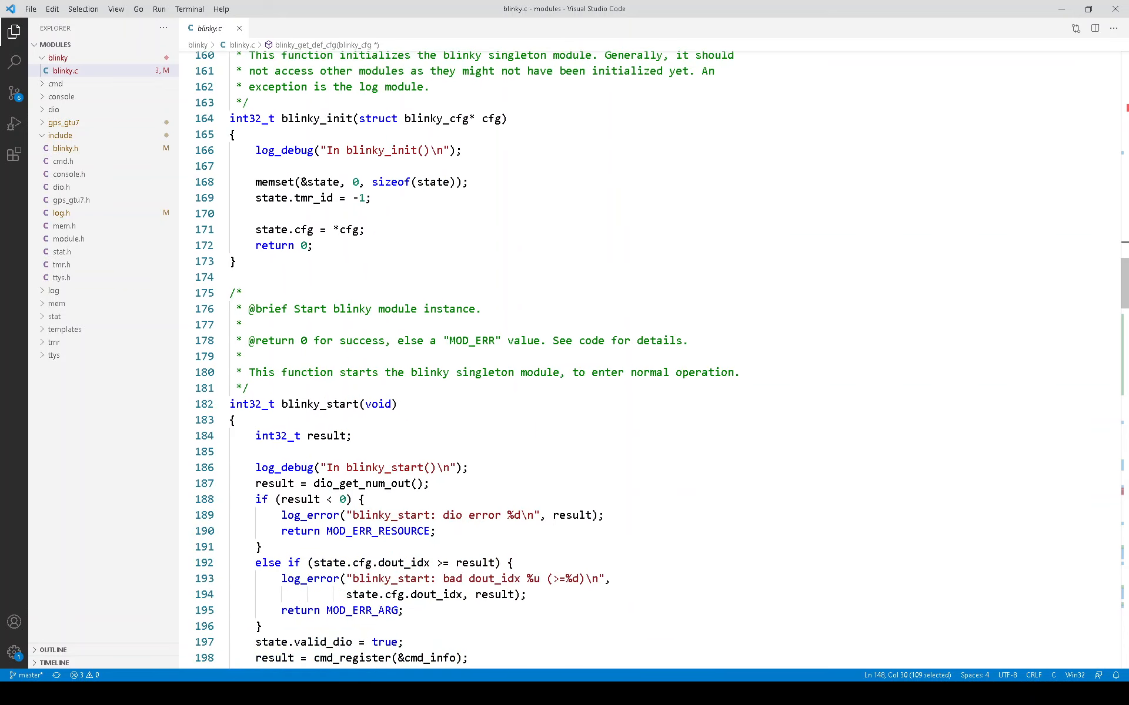
scroll("down", 3)
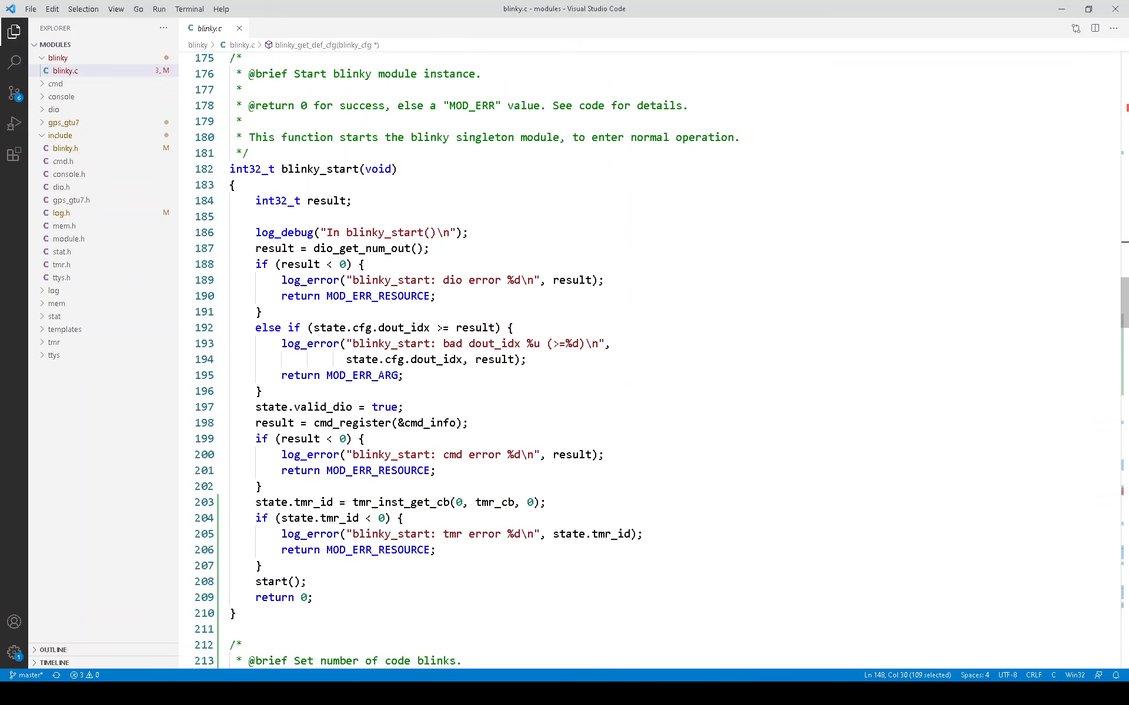
scroll("down", 3)
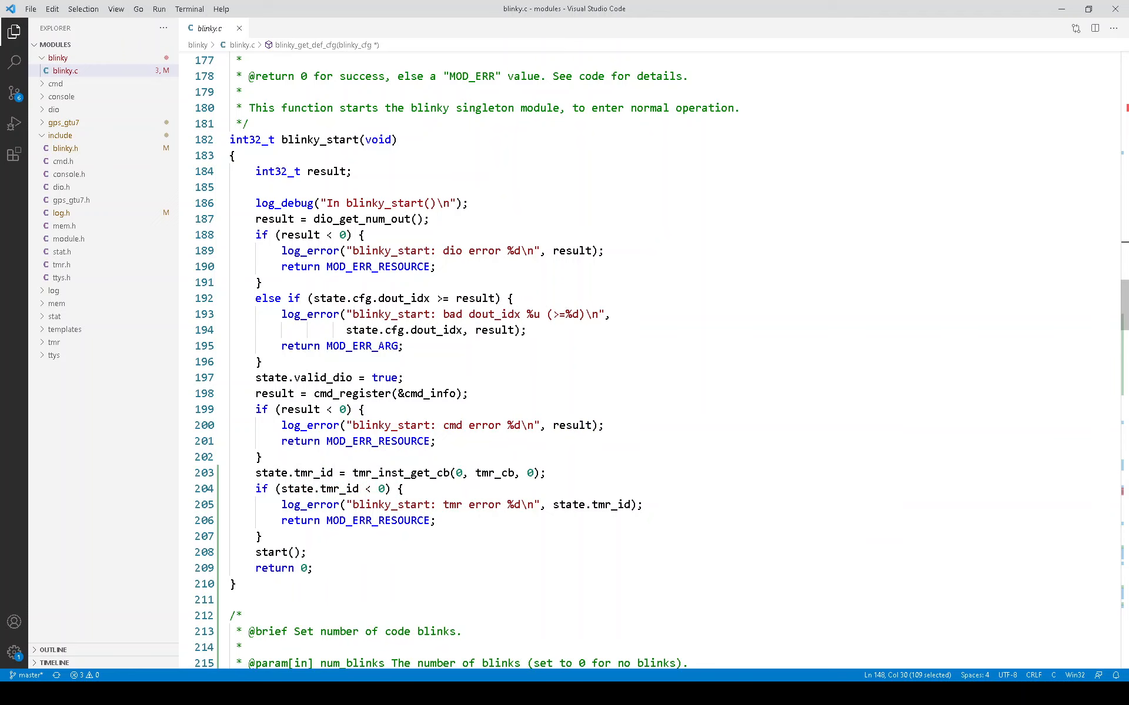
scroll("down", 3)
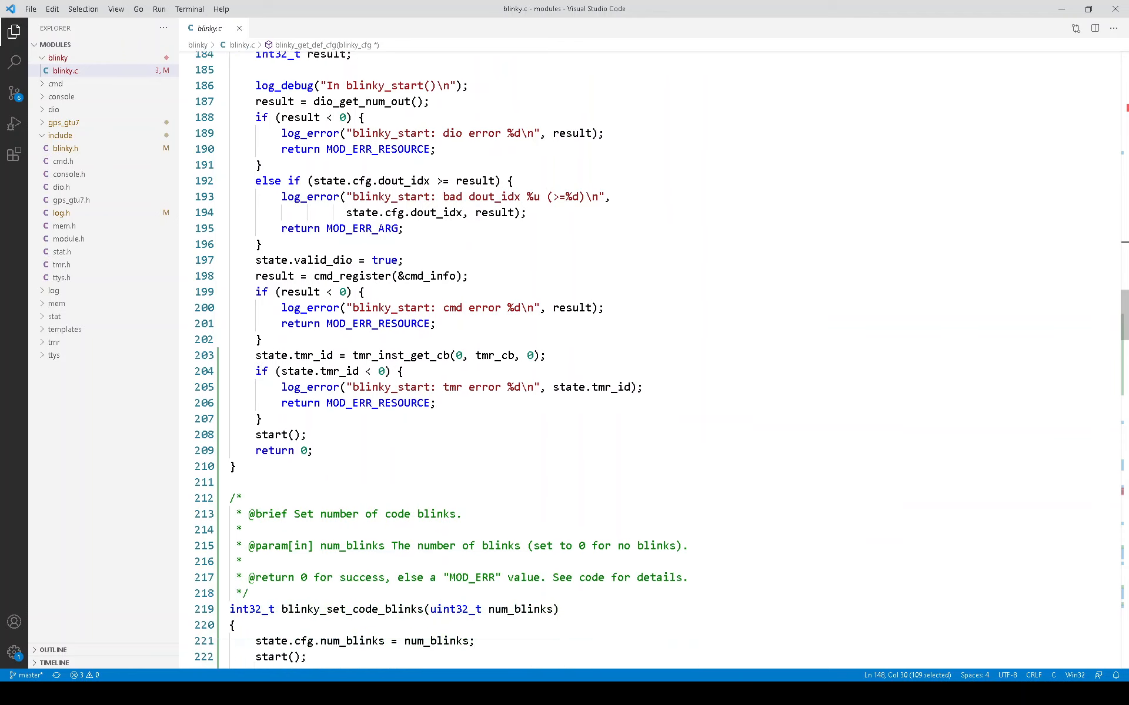
scroll("up", 3)
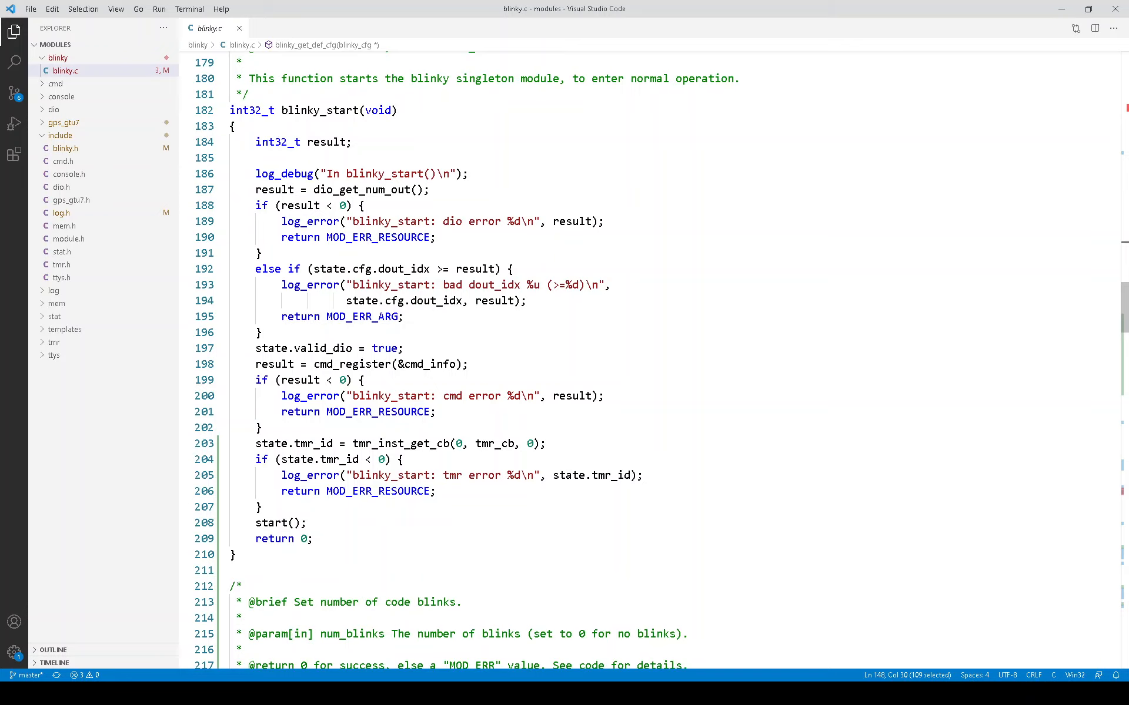
scroll("down", 3)
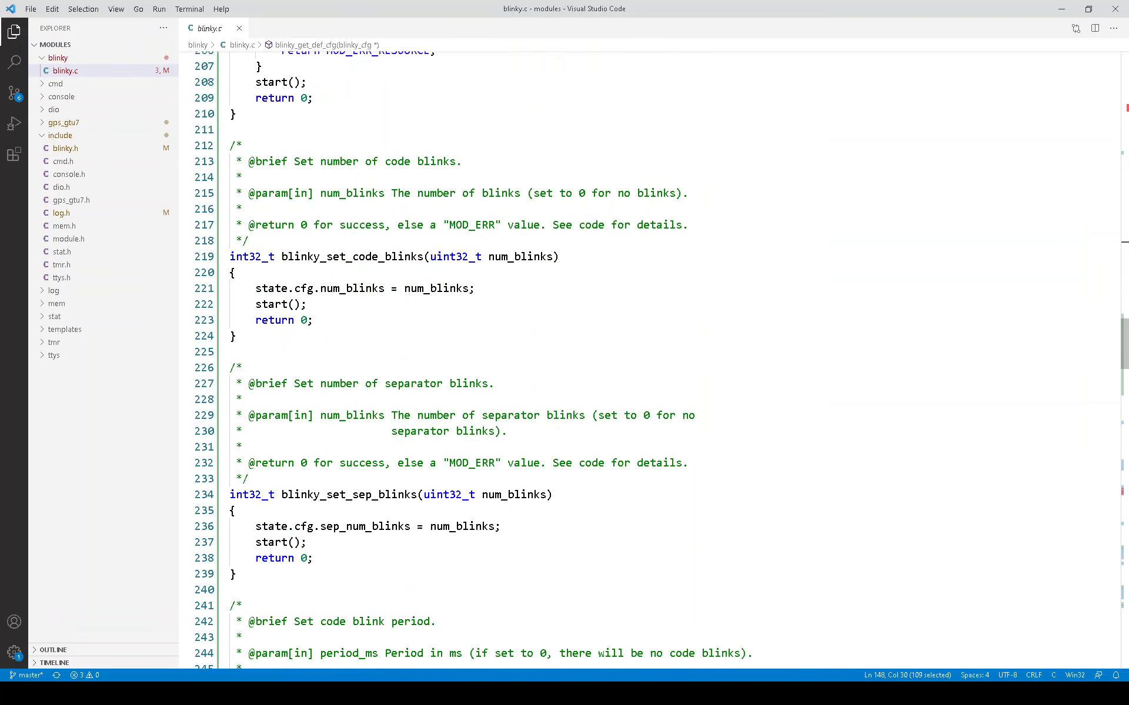
scroll("down", 3)
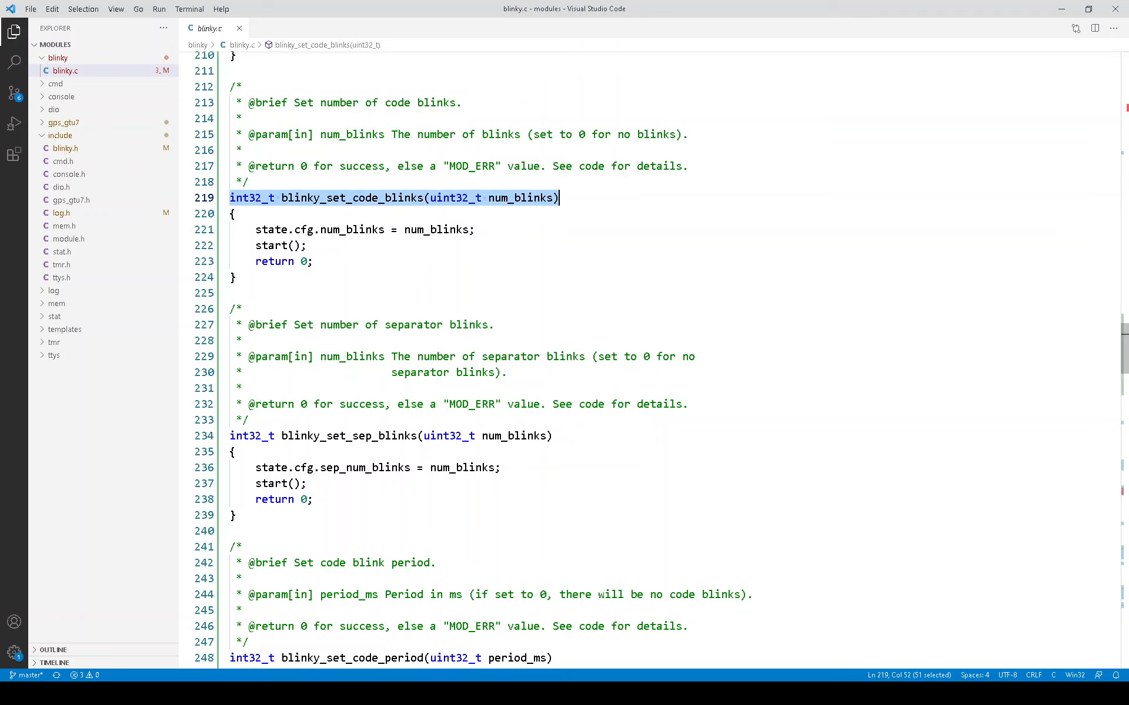
scroll("down", 3)
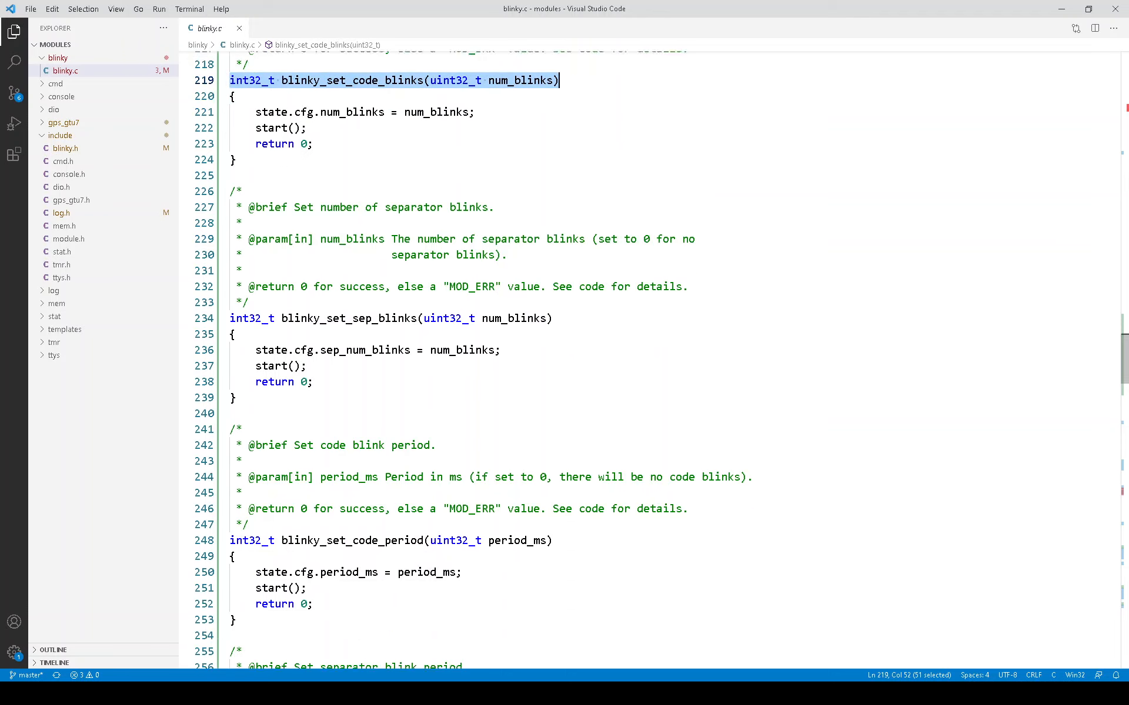
scroll("down", 3)
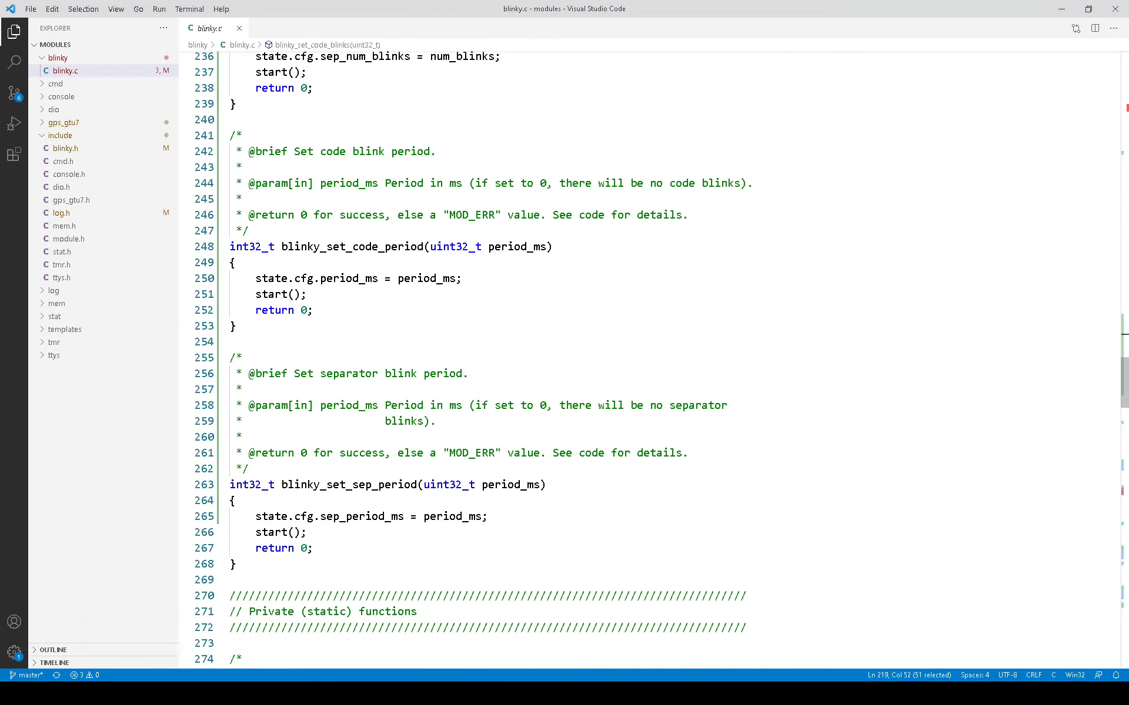
scroll("down", 3)
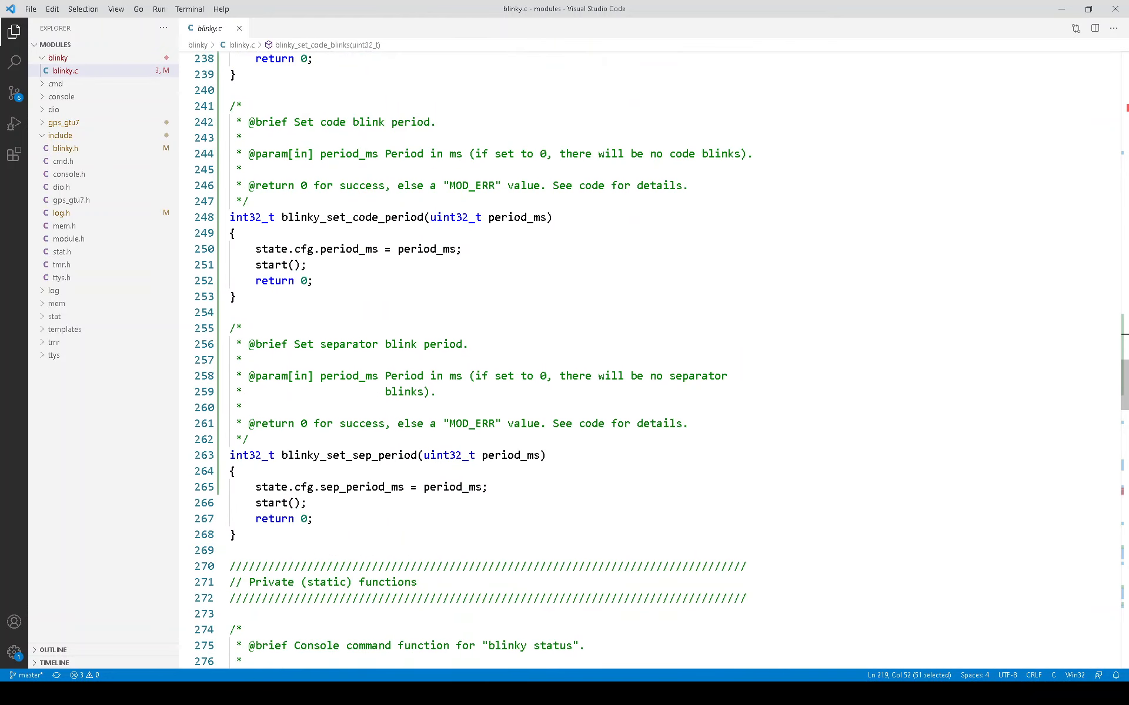
scroll("up", 3)
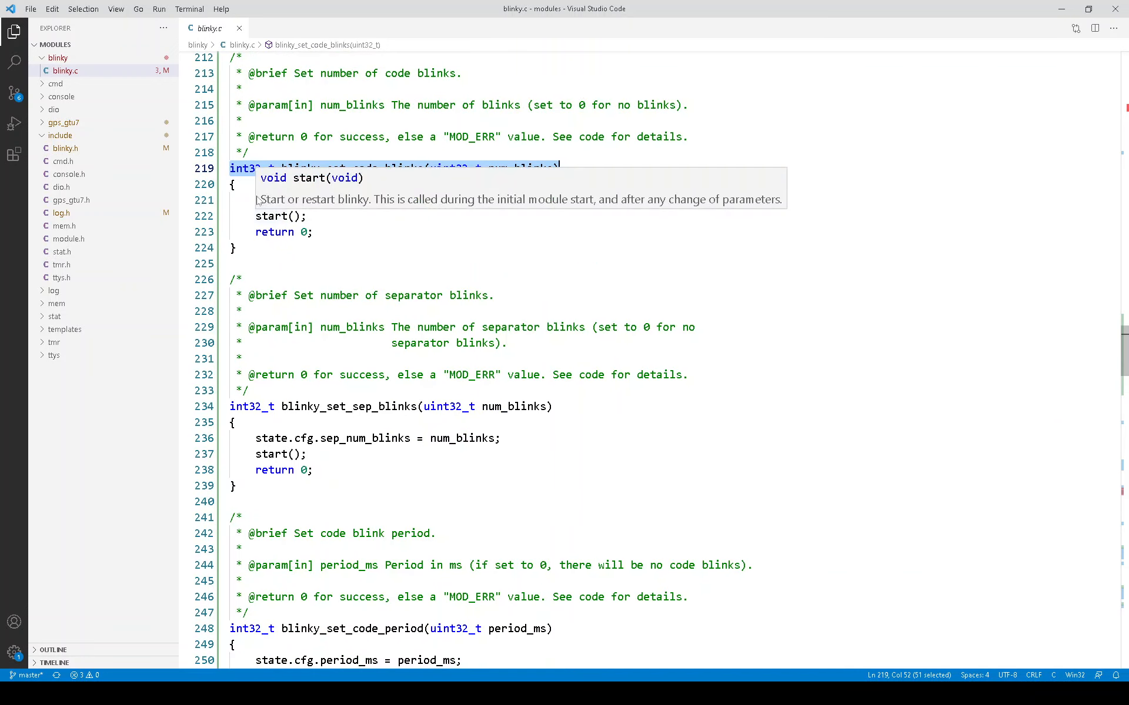
left_click(364, 200)
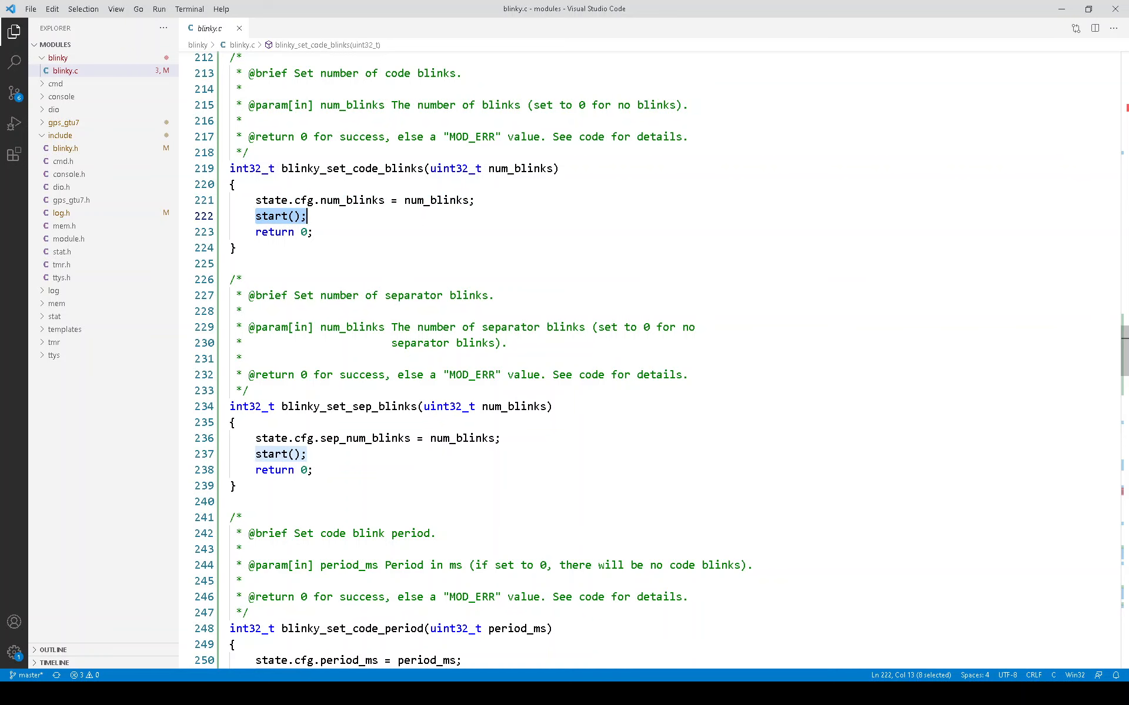
- Reach the state-machine switch and pick out its state variable and the STATE_SEPARATOR_OFF case
scroll("down", 3)
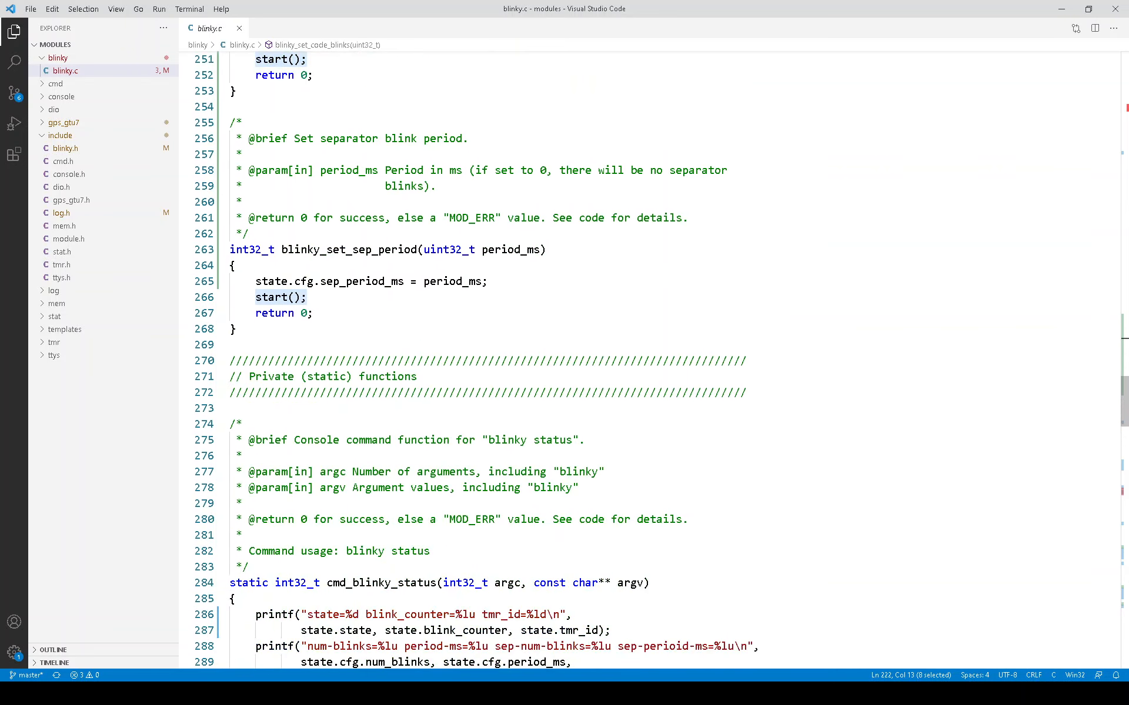
scroll("down", 3)
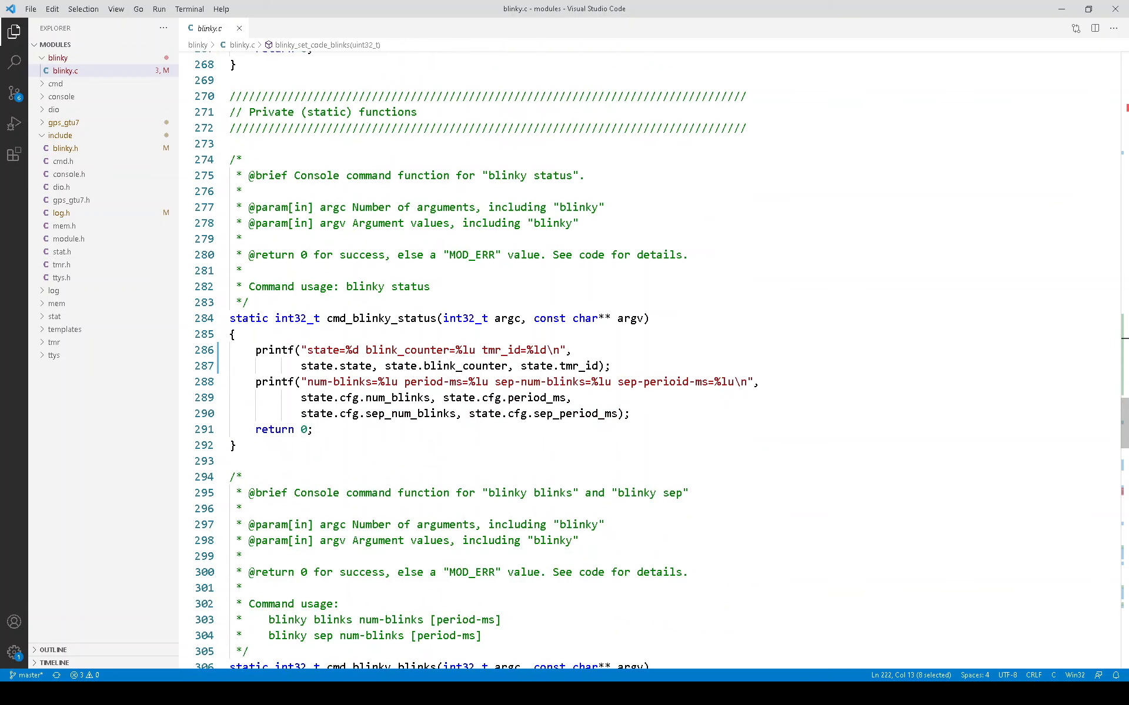
scroll("down", 3)
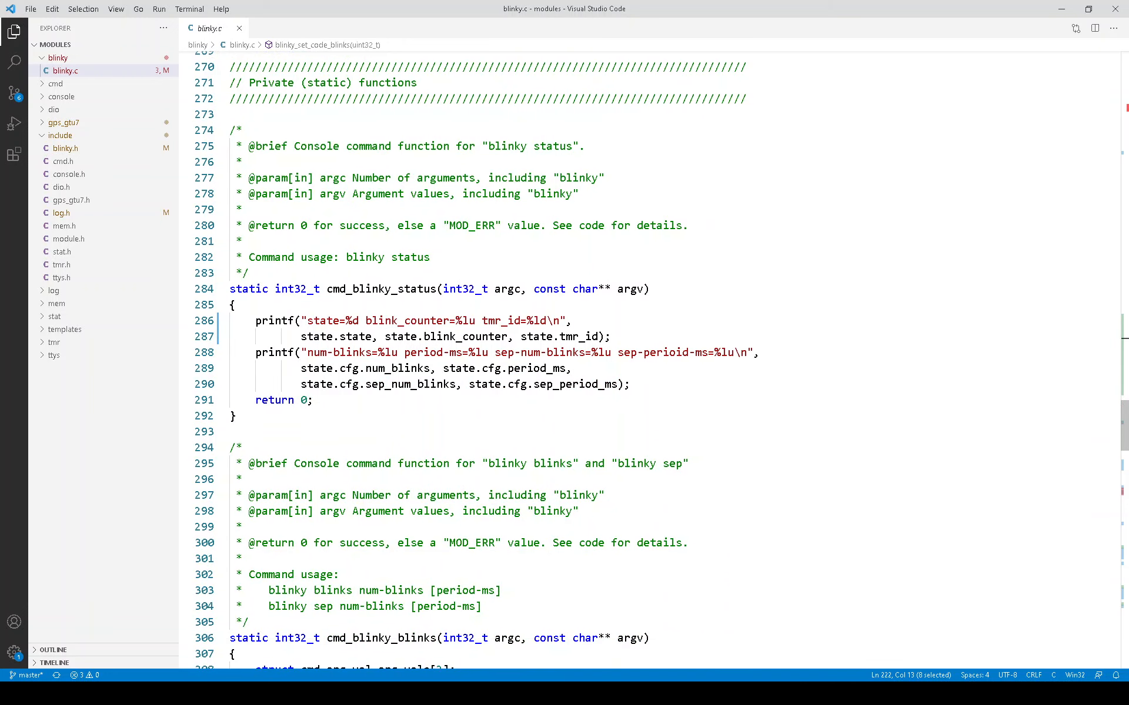
scroll("down", 3)
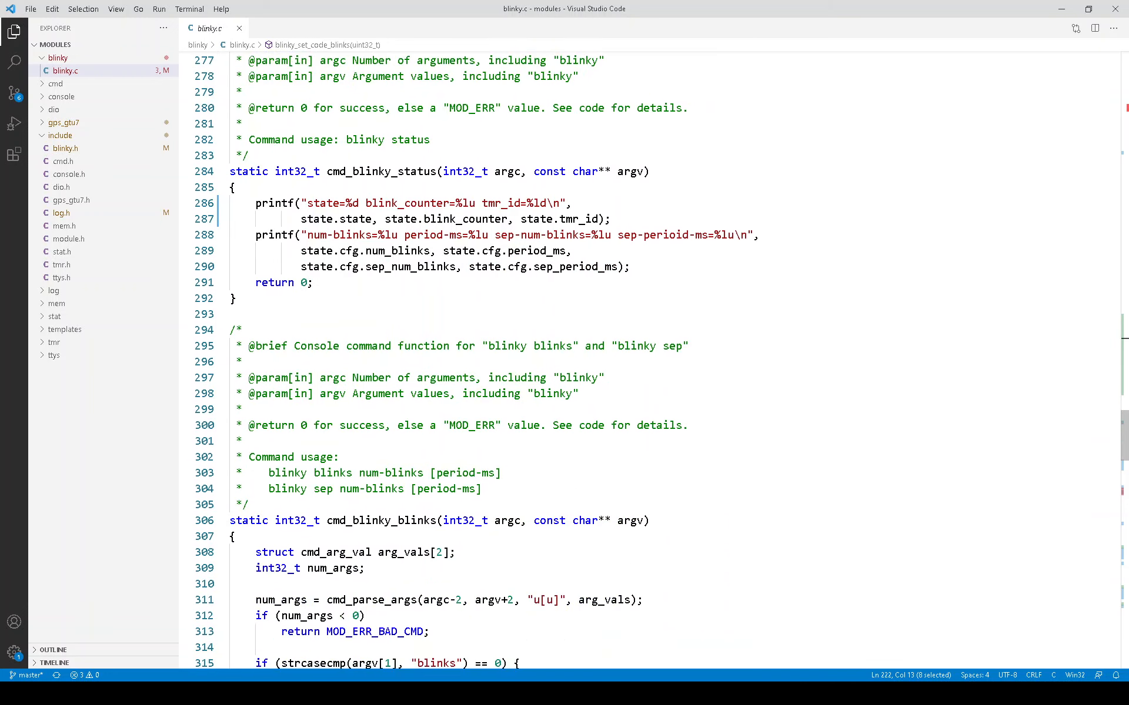
scroll("down", 3)
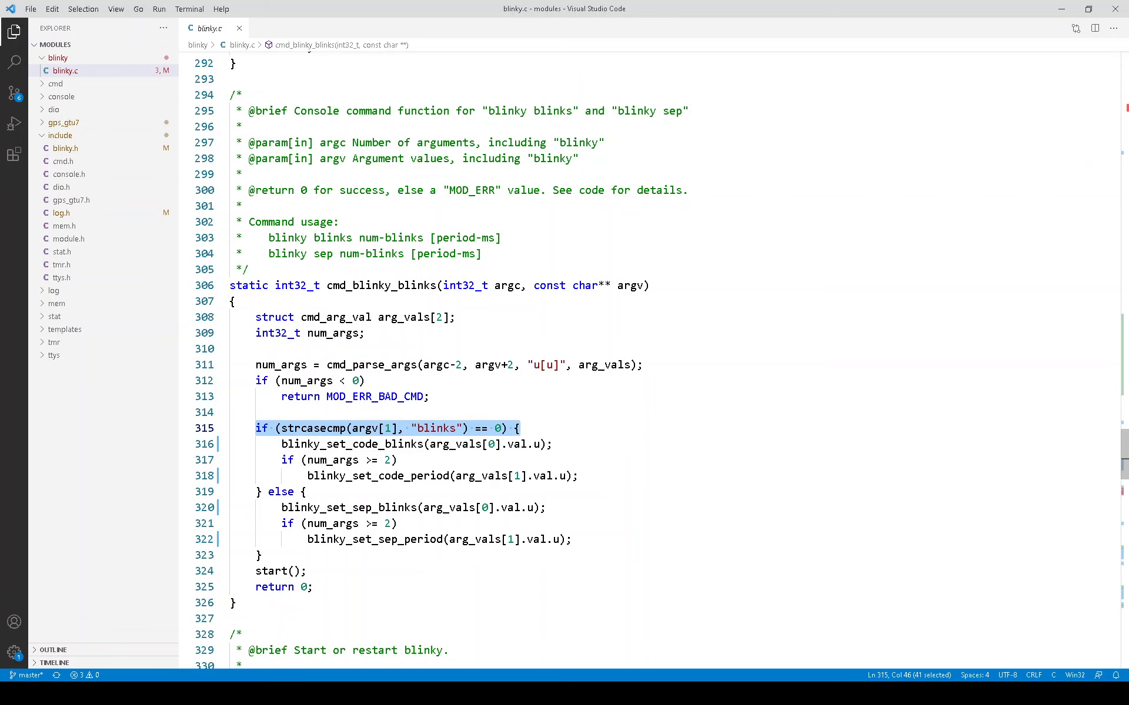
scroll("down", 3)
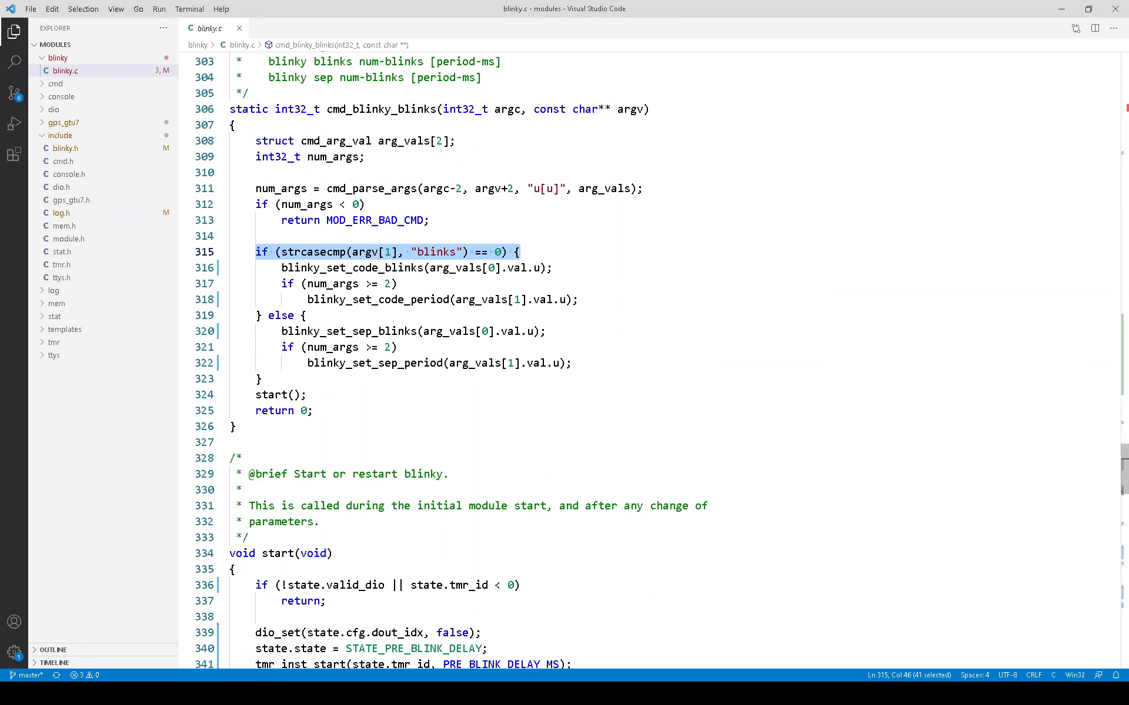
scroll("down", 3)
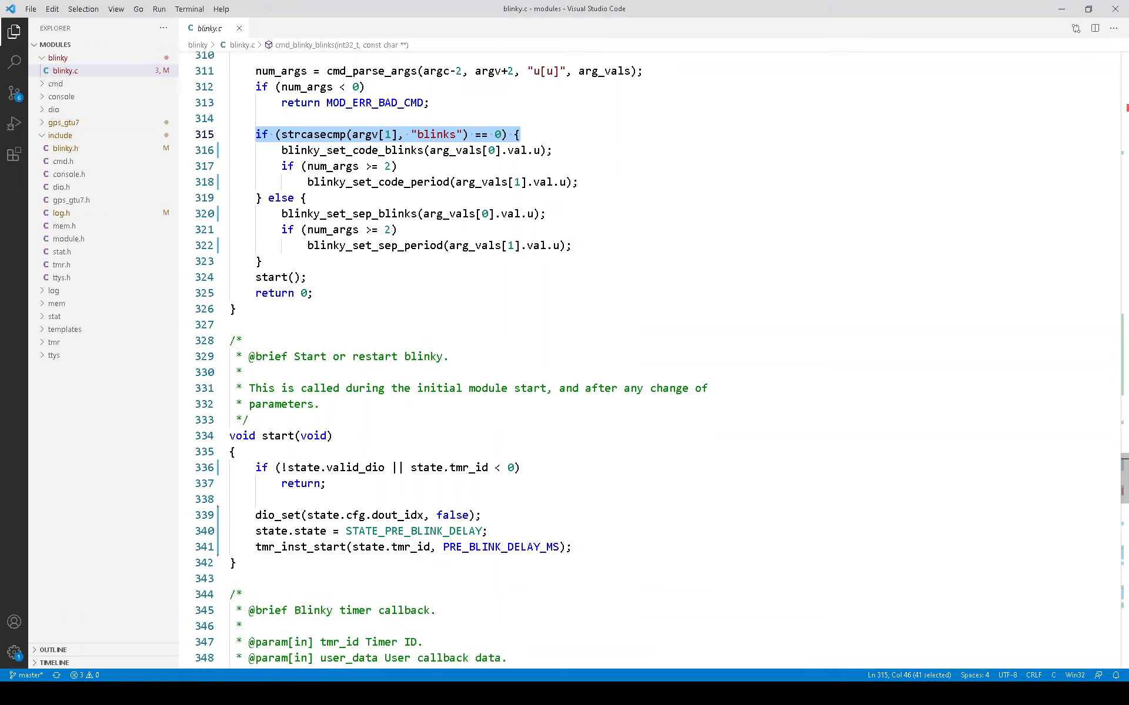
scroll("down", 3)
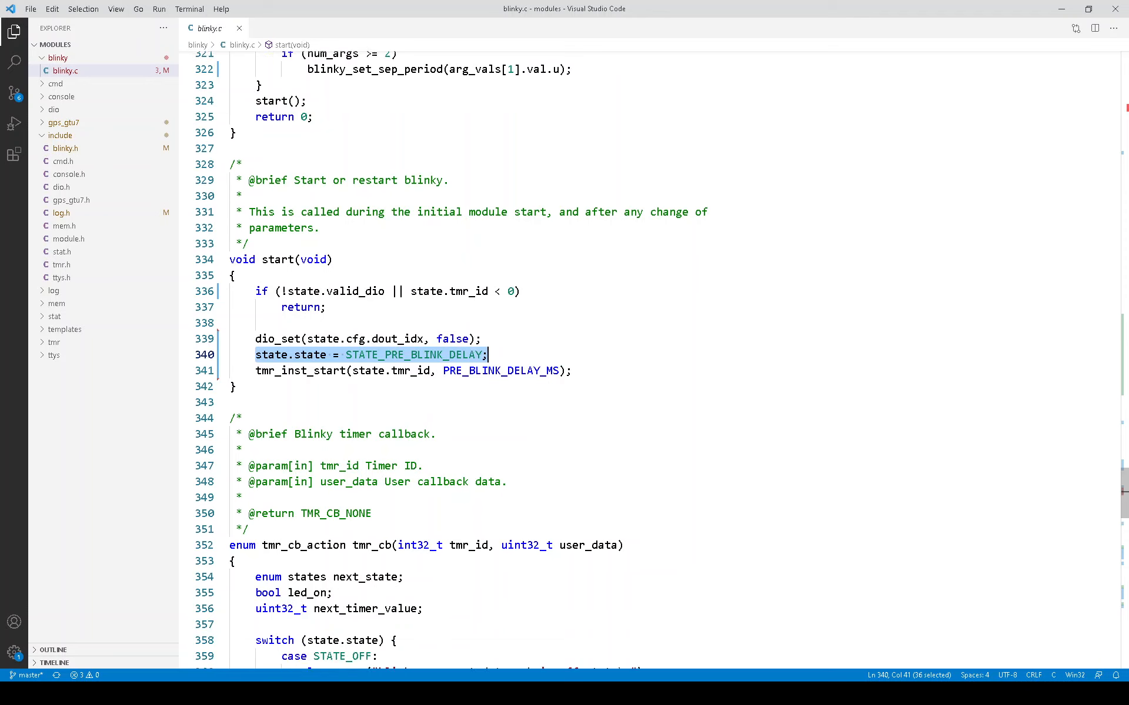
scroll("down", 3)
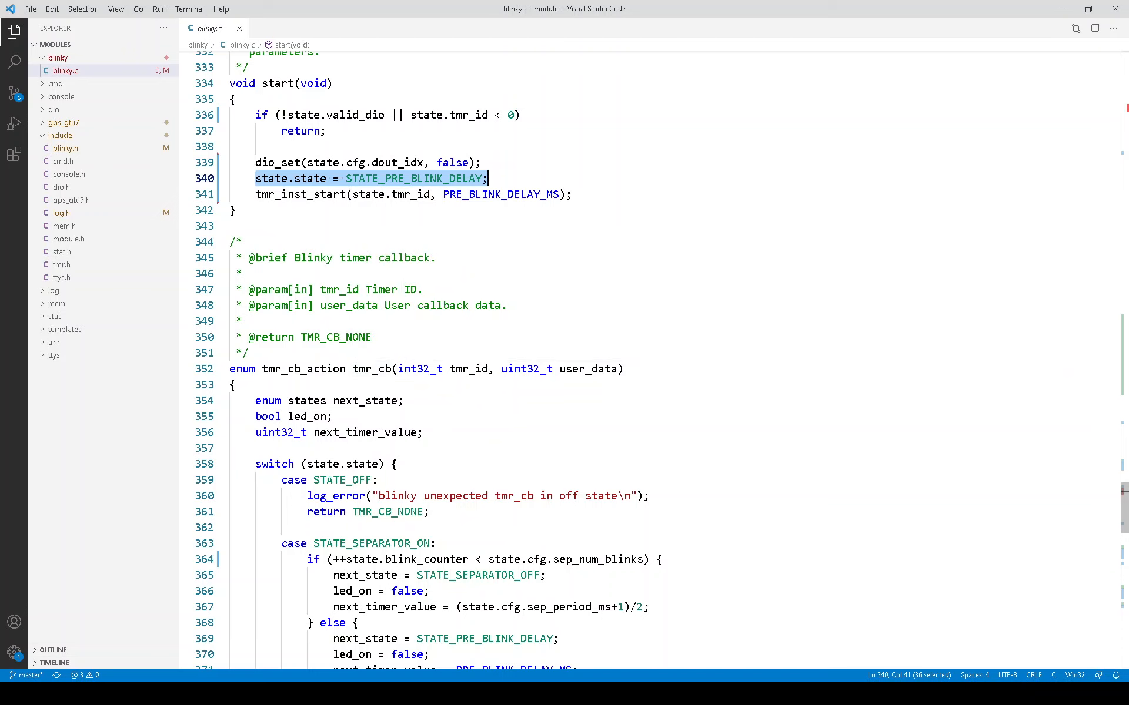
scroll("down", 3)
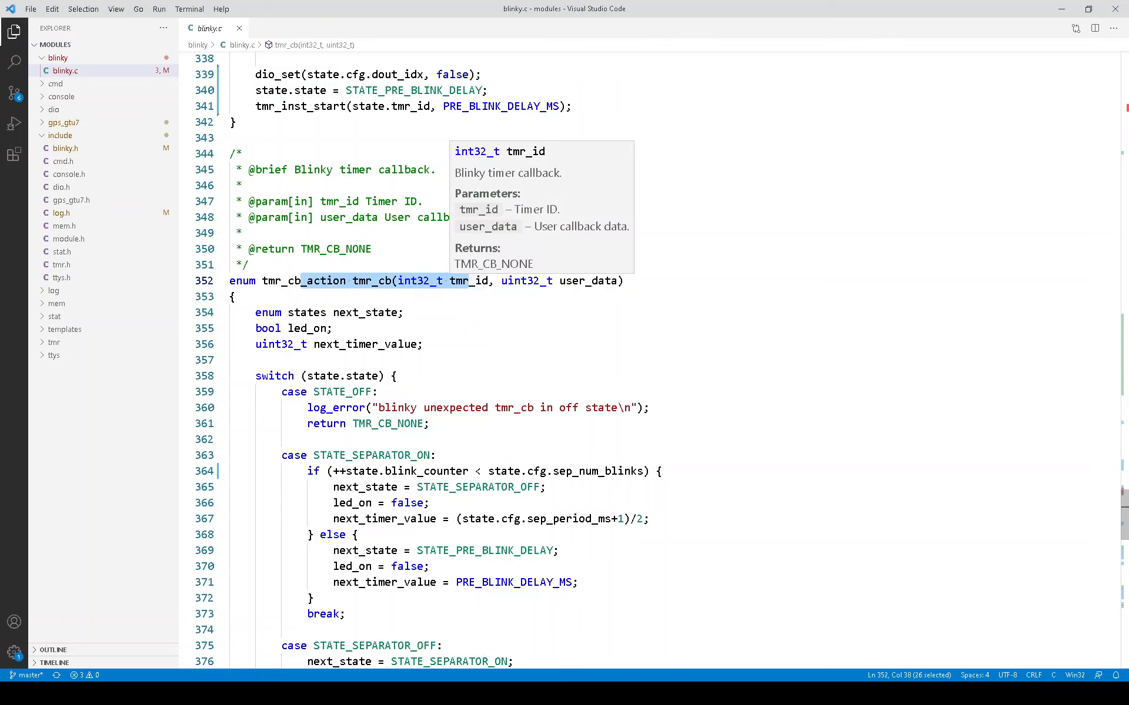
scroll("down", 3)
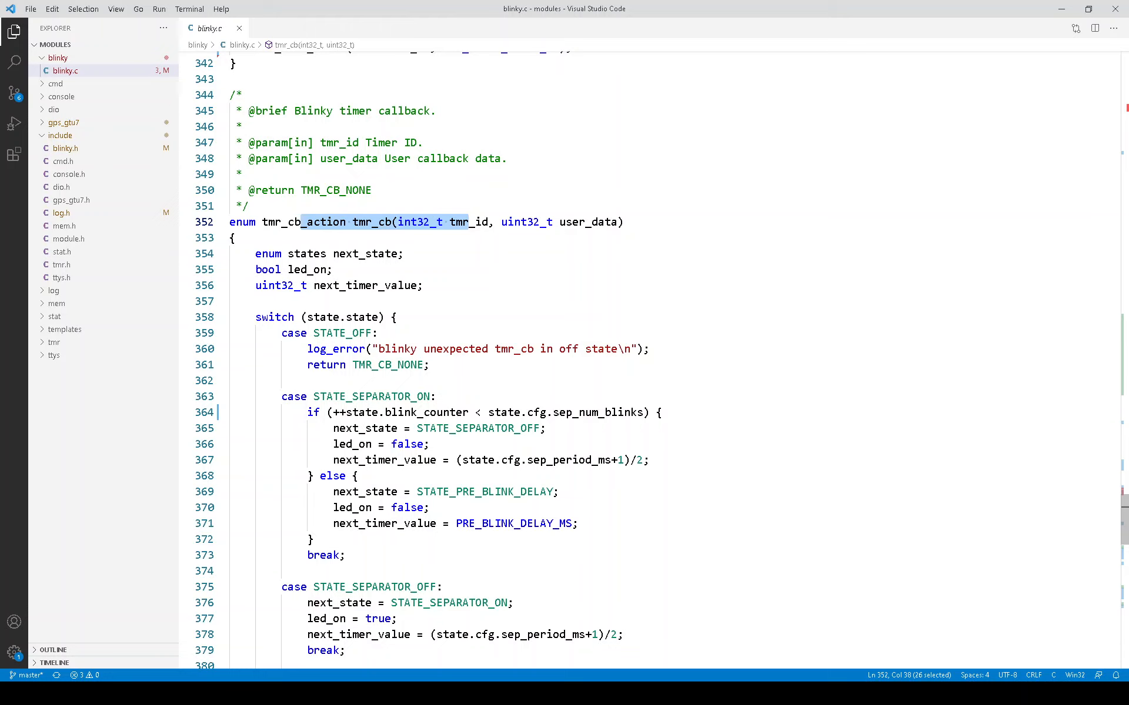
scroll("down", 3)
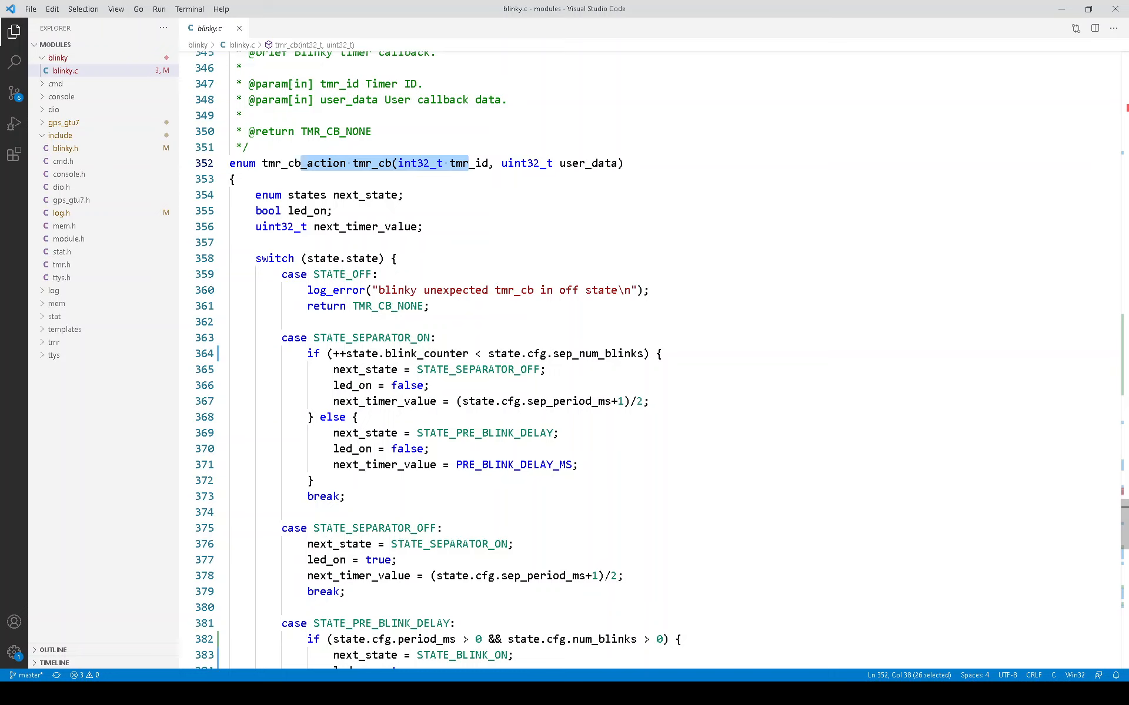
scroll("down", 3)
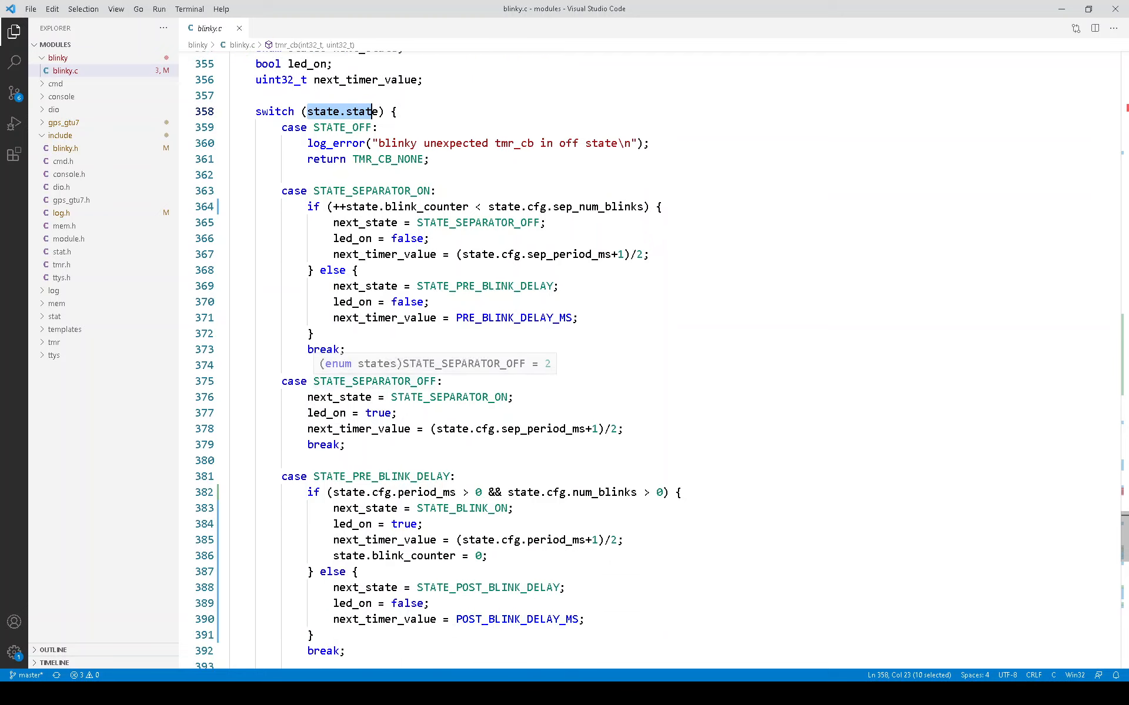
left_click(230, 365)
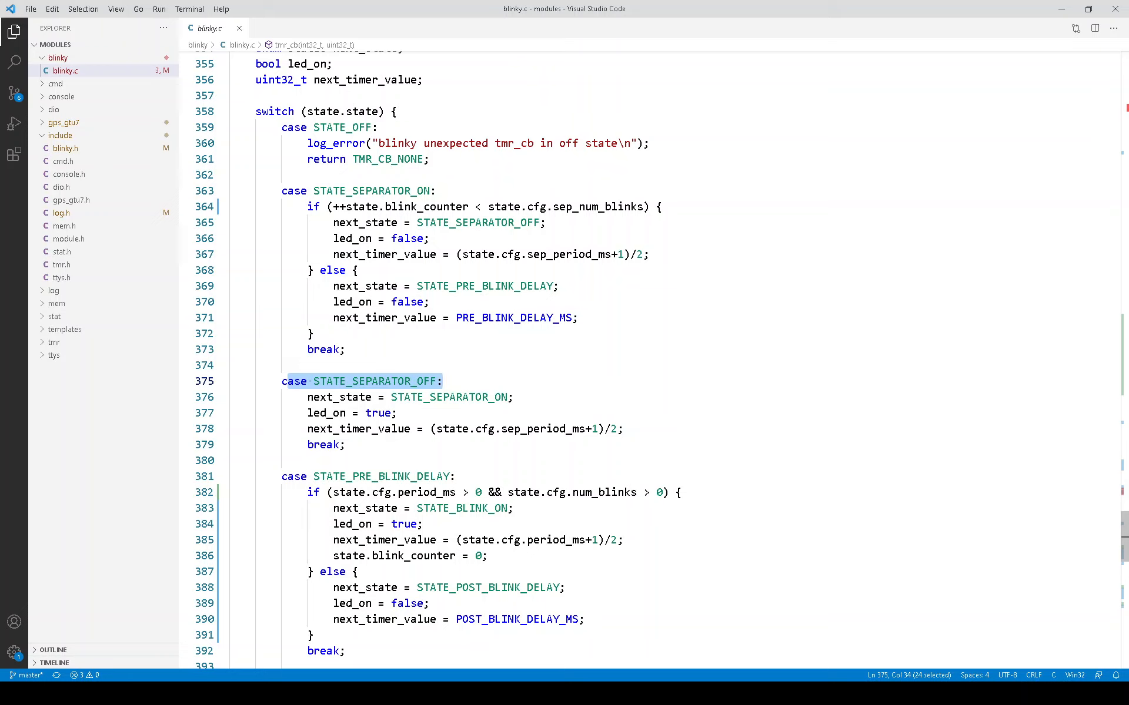
left_click(385, 397)
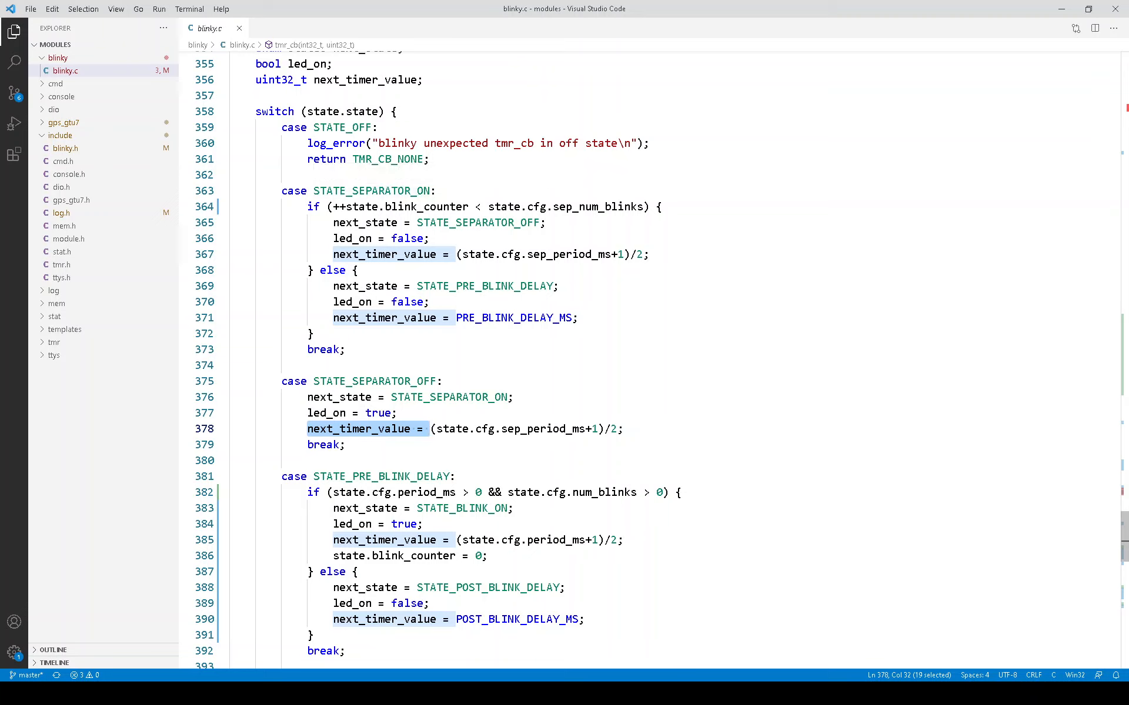
mouse_move(381, 238)
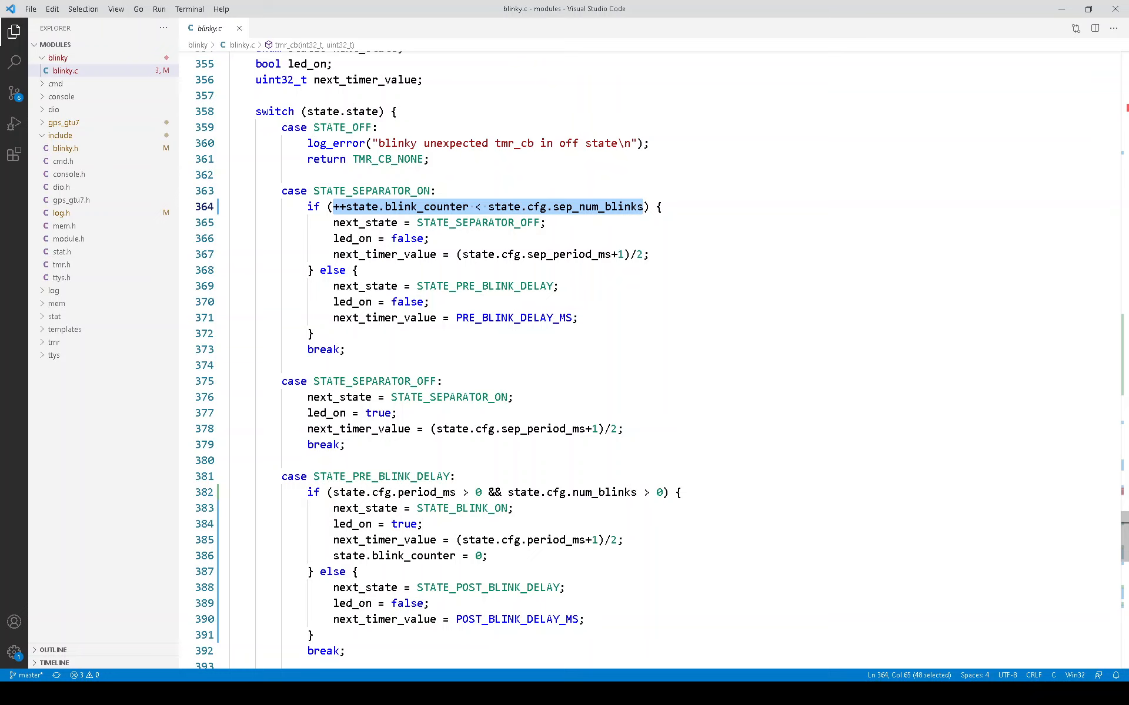
mouse_move(568, 207)
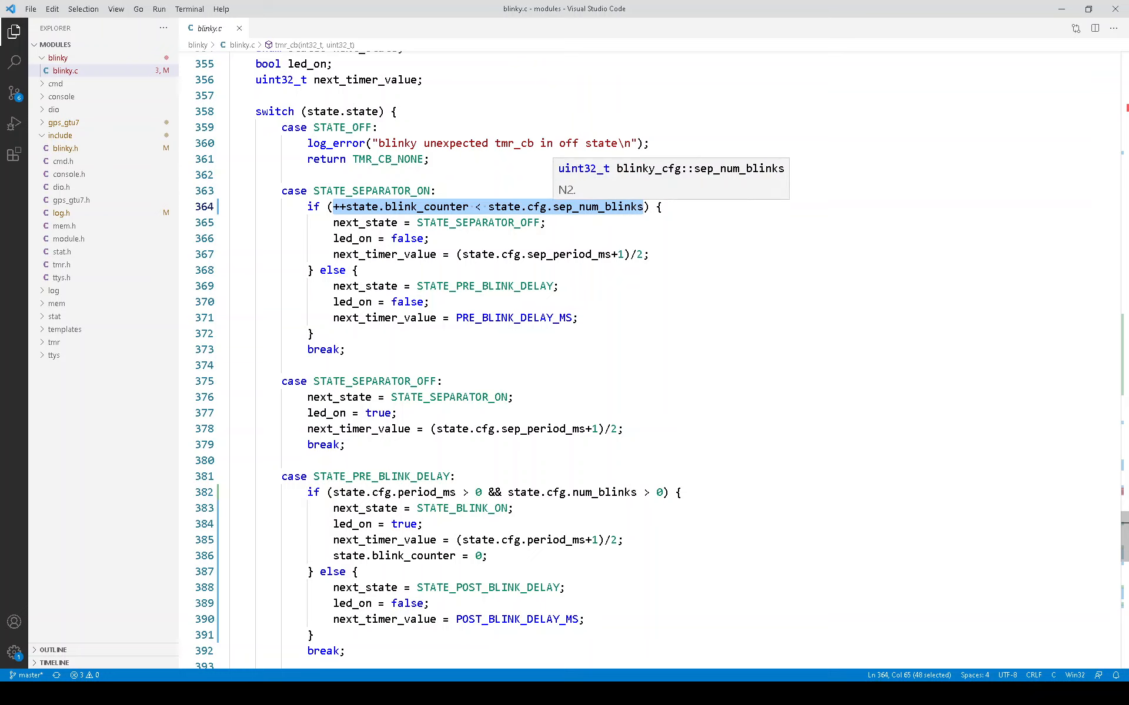
- Scroll through the remainder of the blinky module source below the state machine
scroll("down", 3)
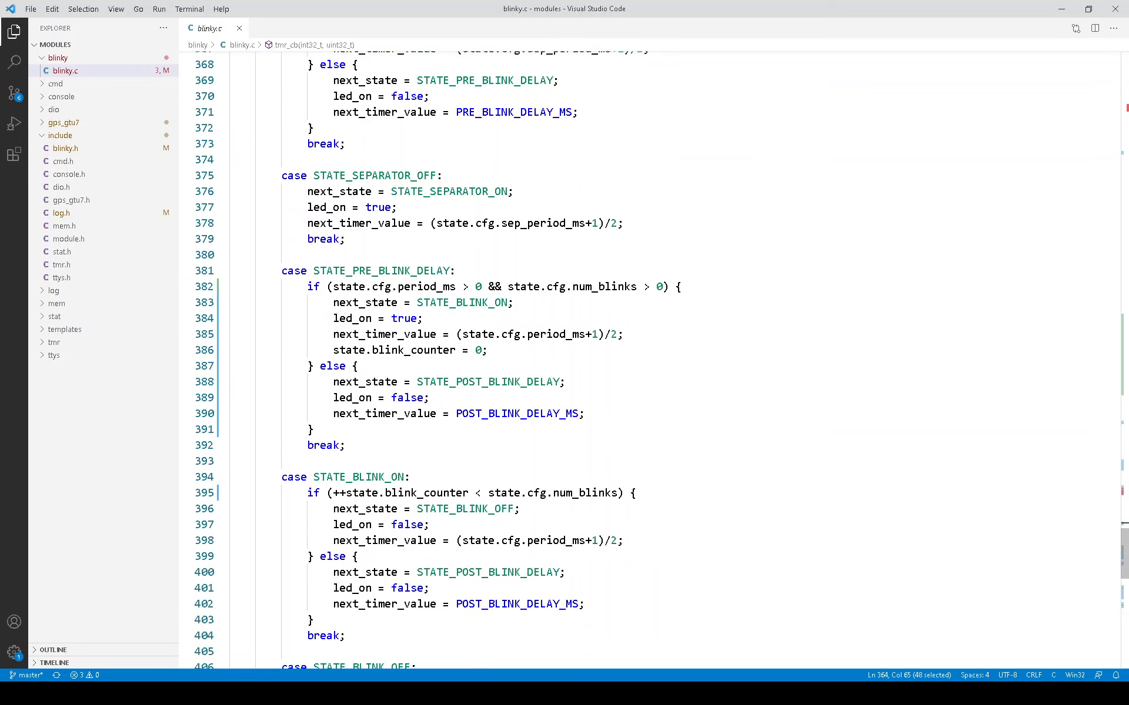
scroll("down", 3)
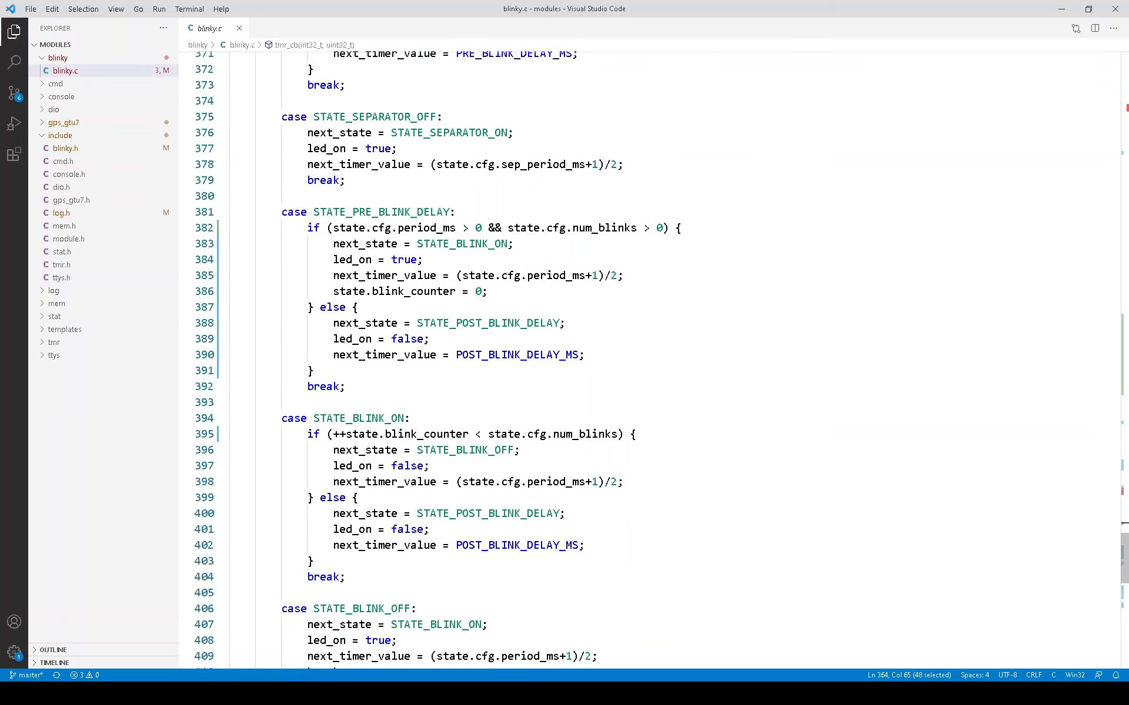
scroll("down", 3)
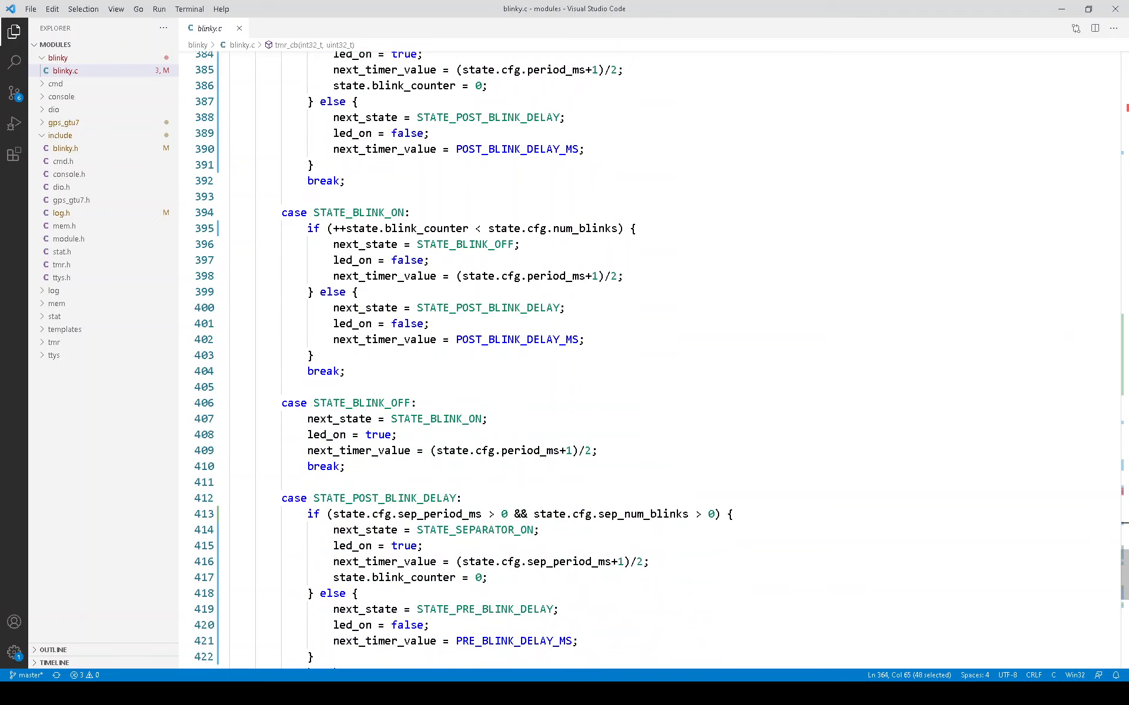
scroll("down", 3)
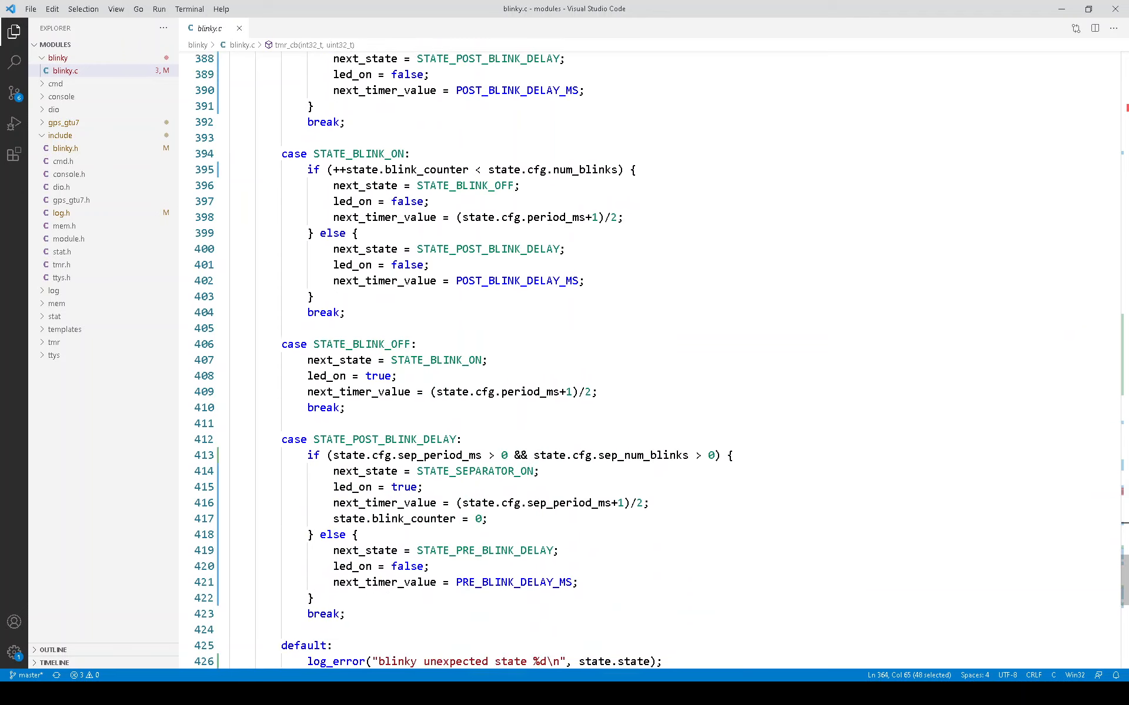
scroll("down", 3)
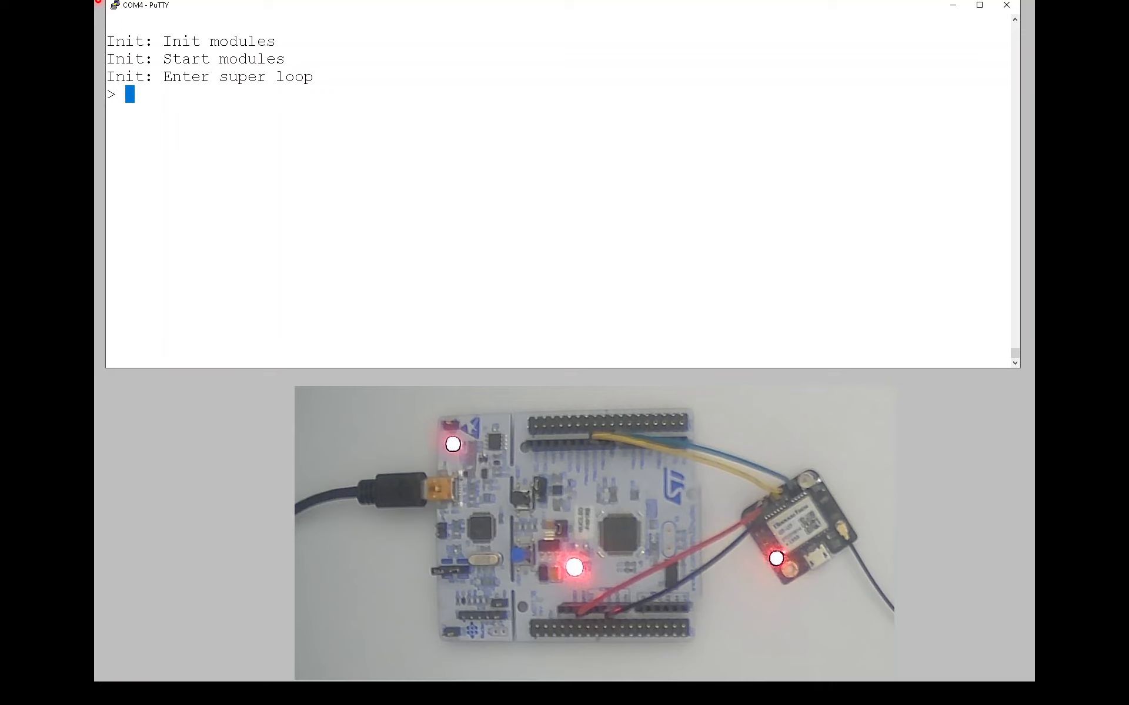
- Run 'blinky ?' for the command list, then query 'blinky status'
type("blinky ?")
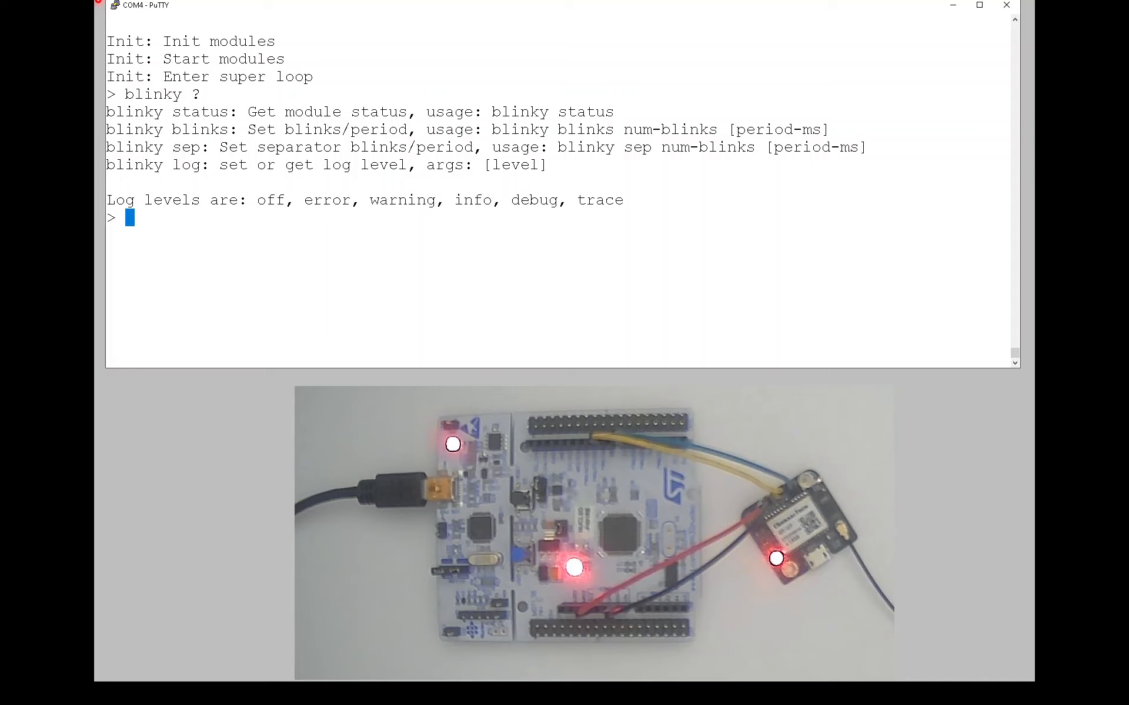
double_click(171, 112)
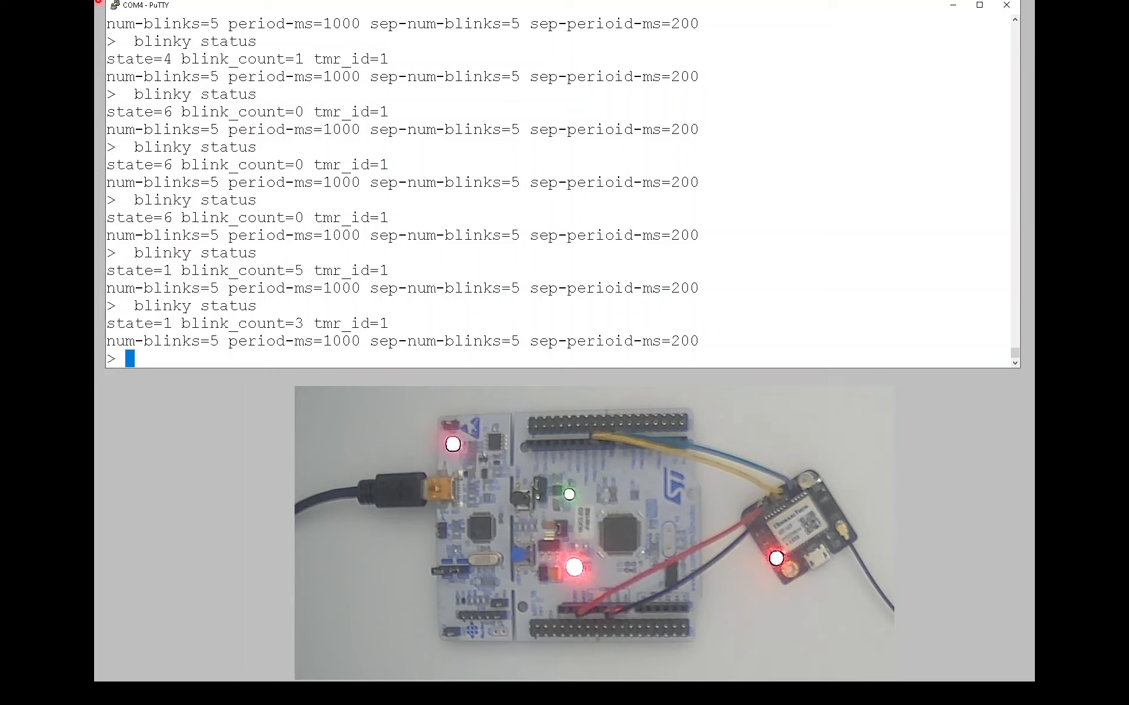
- Run 'blinky blinks 2 2000' to blink twice with a 2000 ms period
type("blinky blinks 2 2")
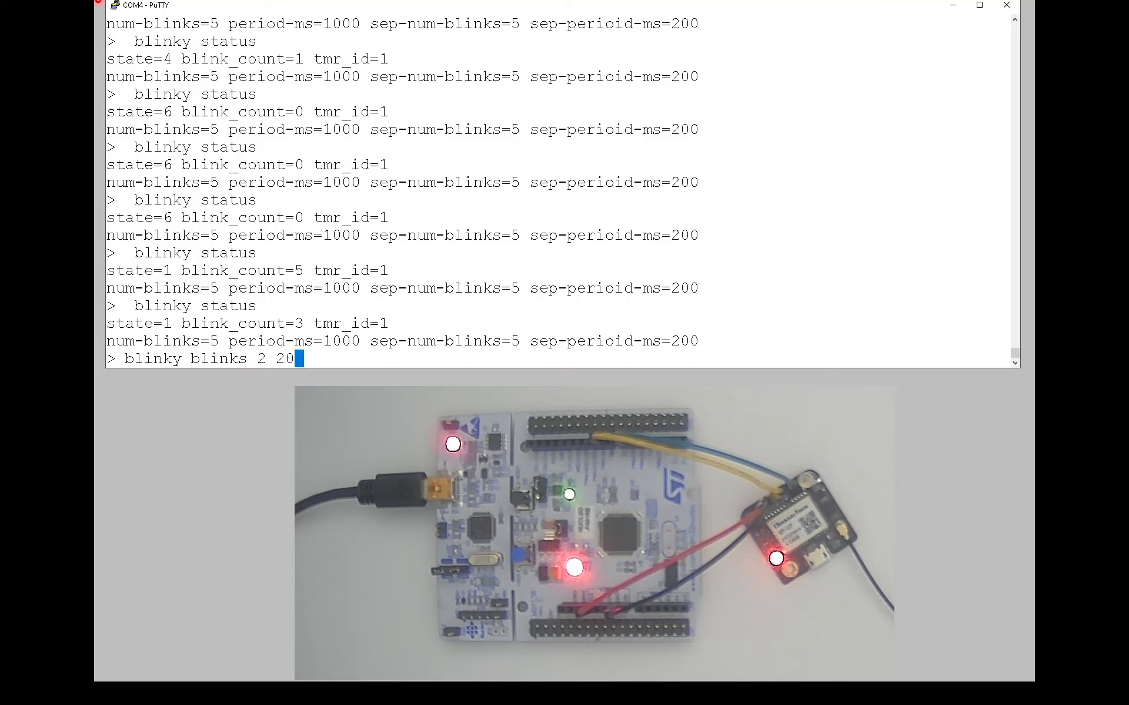
type("00")
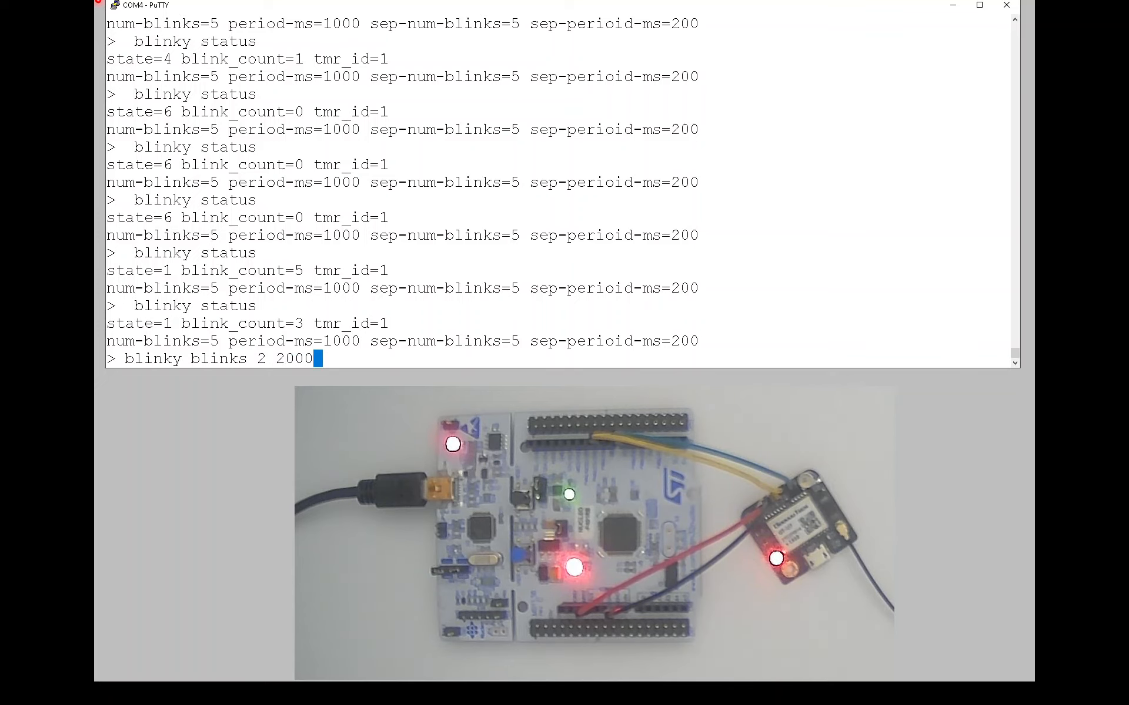
key("Return")
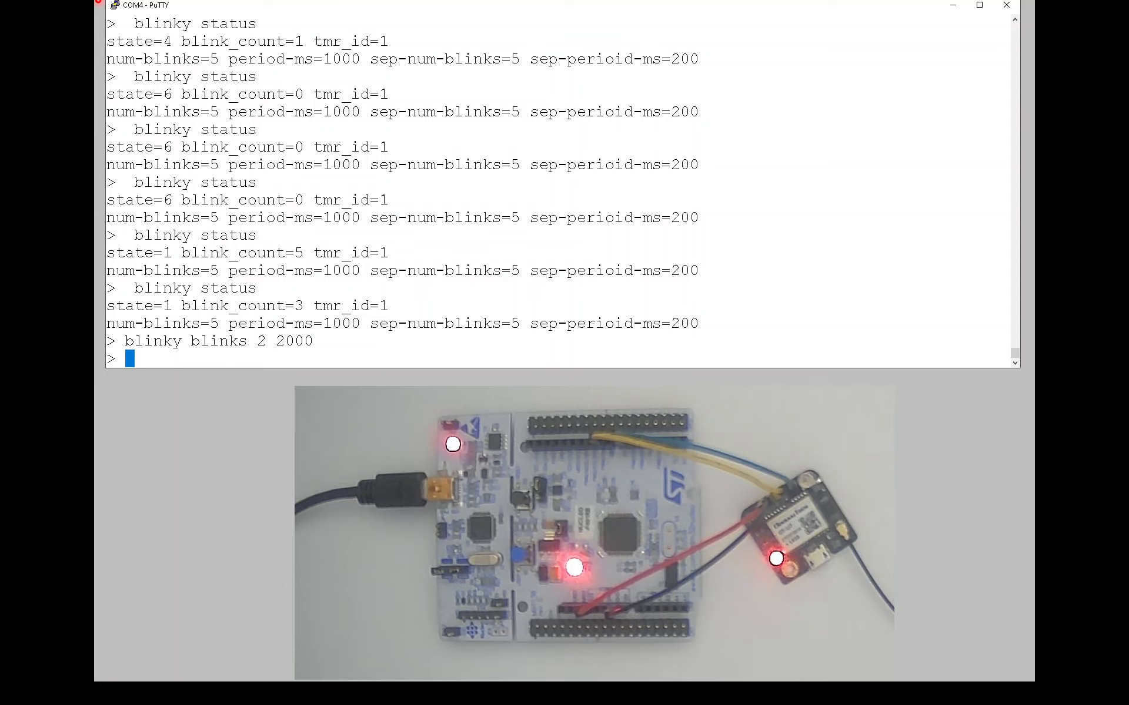
- Run 'blinky sep 10' for ten separator blinks and begin another 'blinky blinks' command
type("blink")
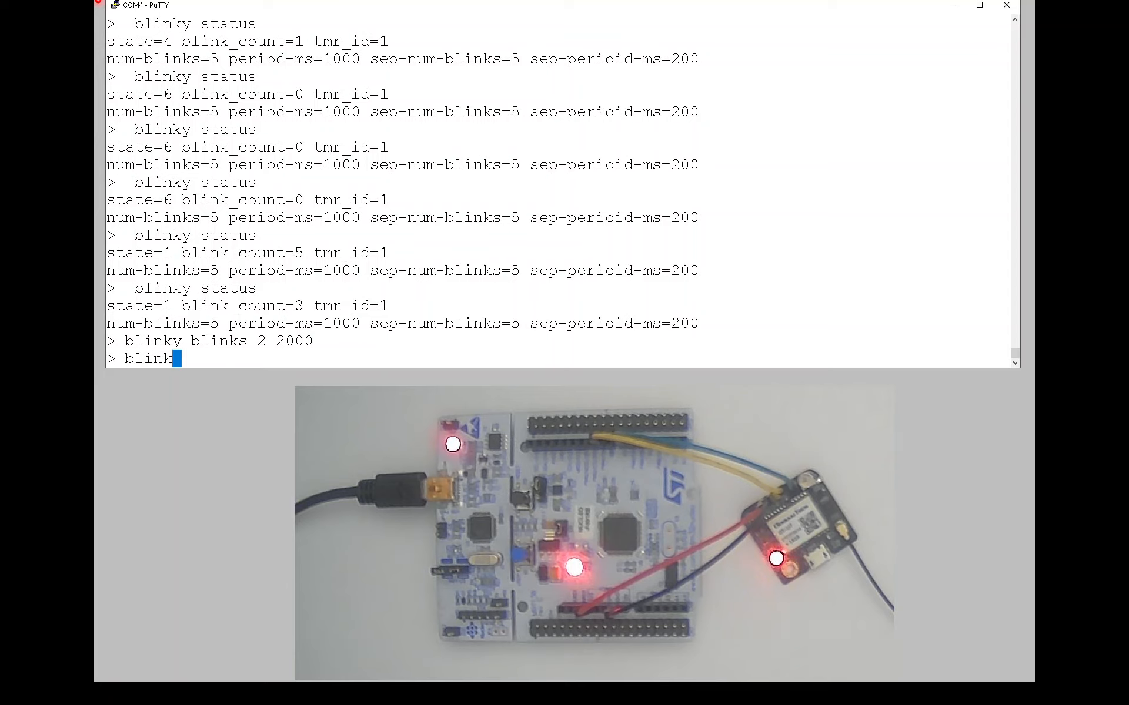
type("y sep")
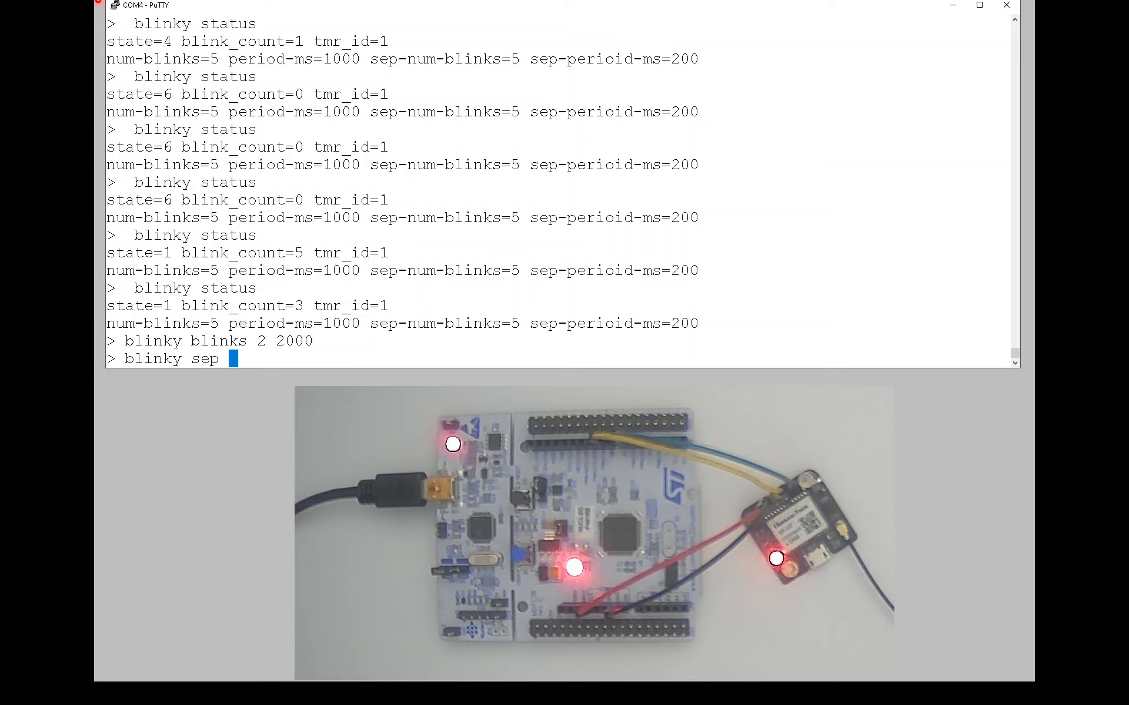
type("10")
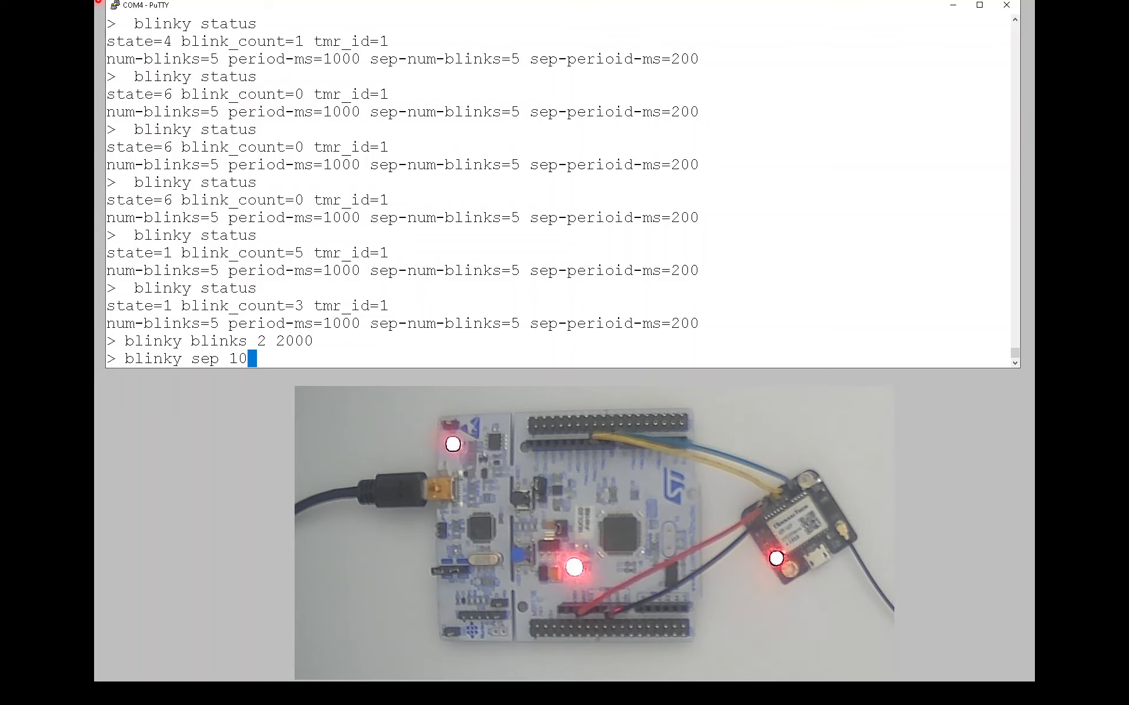
key("Return")
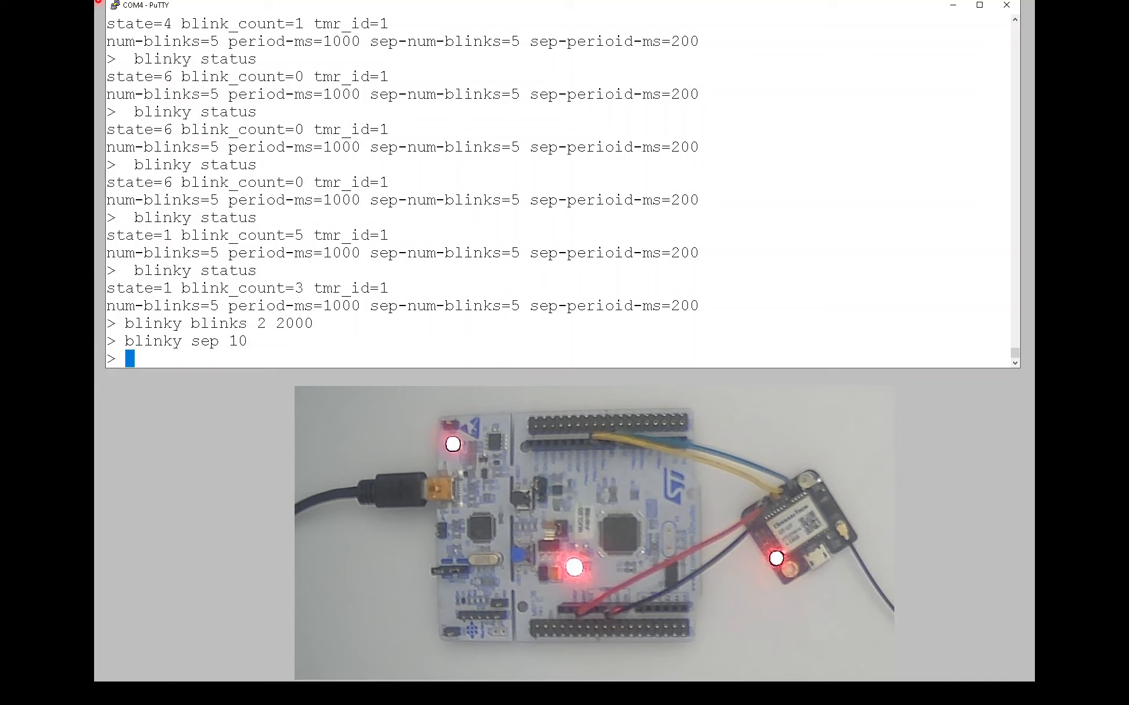
type("blin")
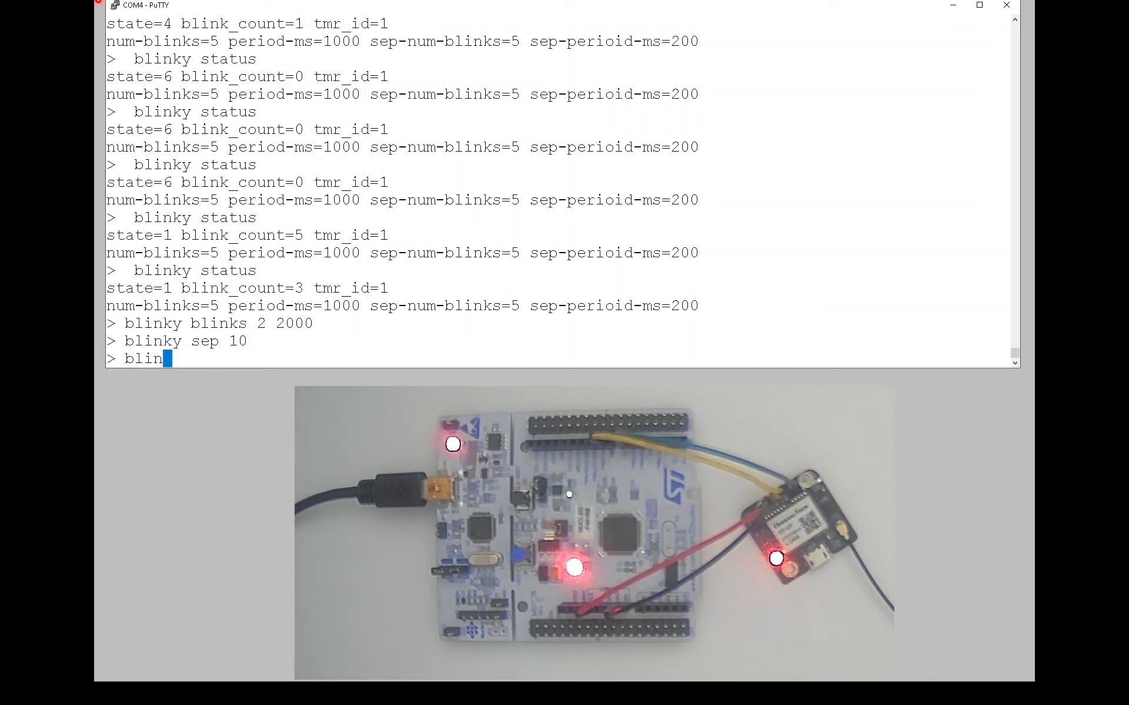
type("ky")
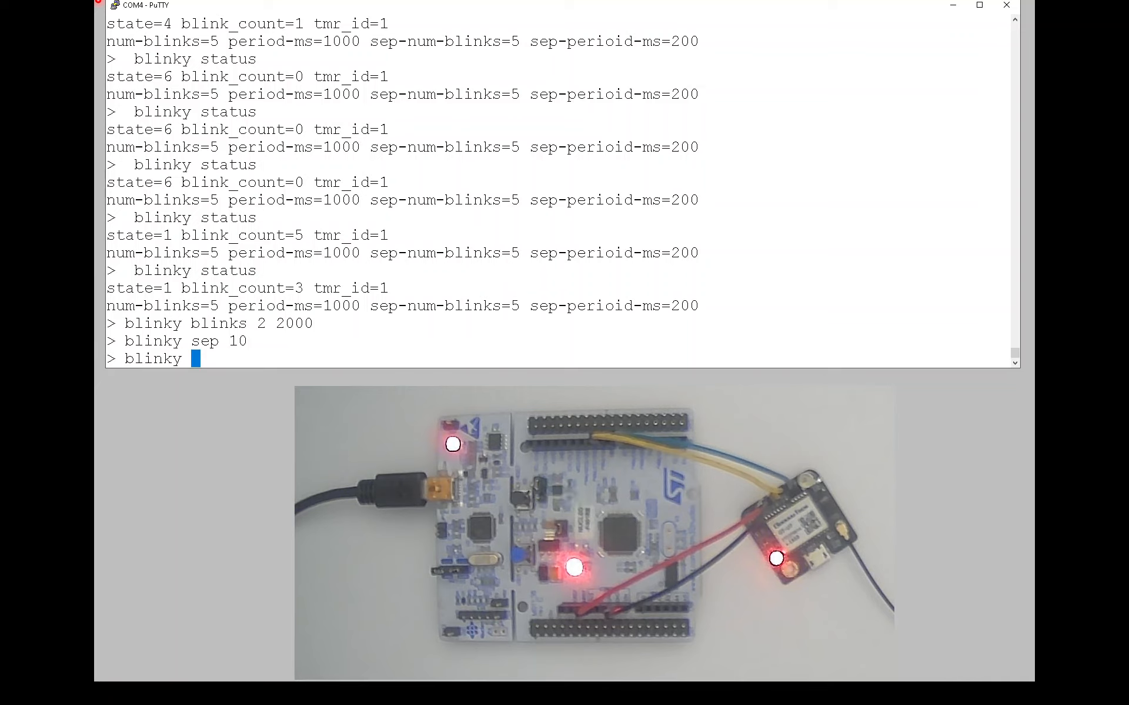
type("blinks")
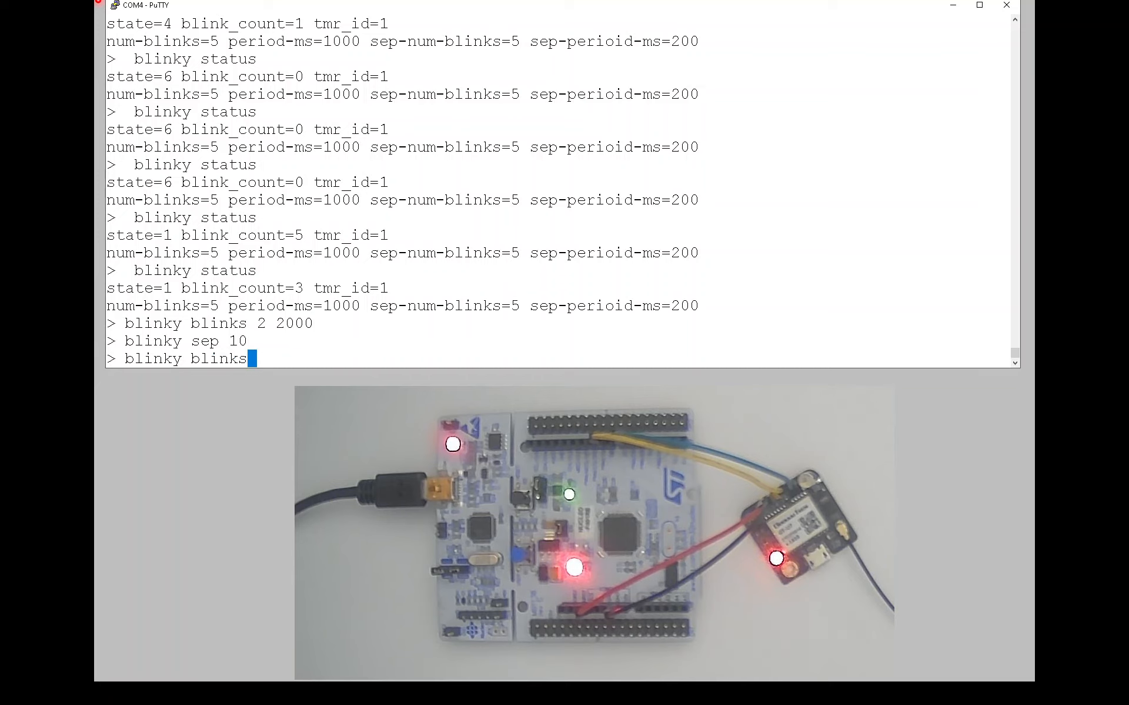